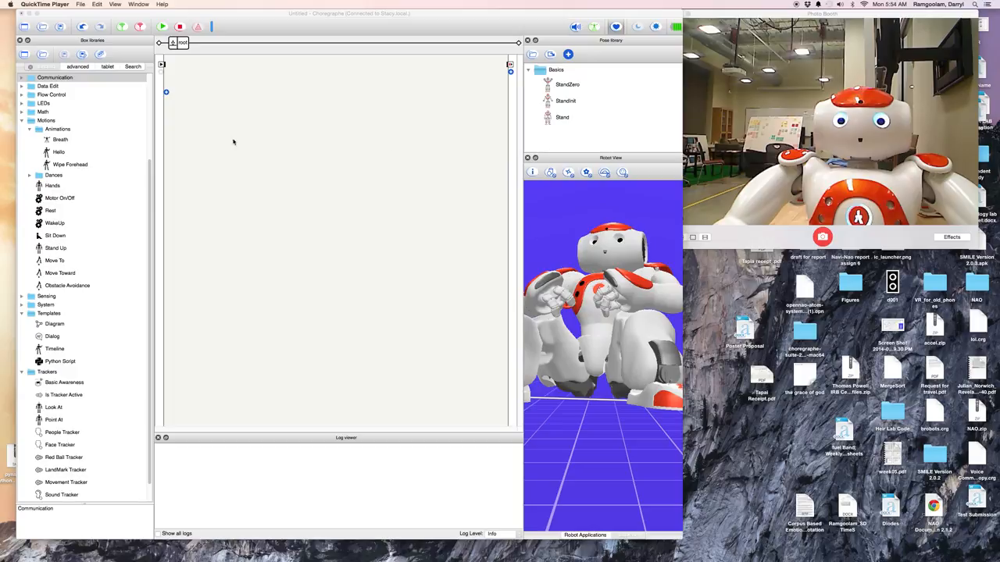
{"action": "mouse_move", "coordinate": [124, 253]}
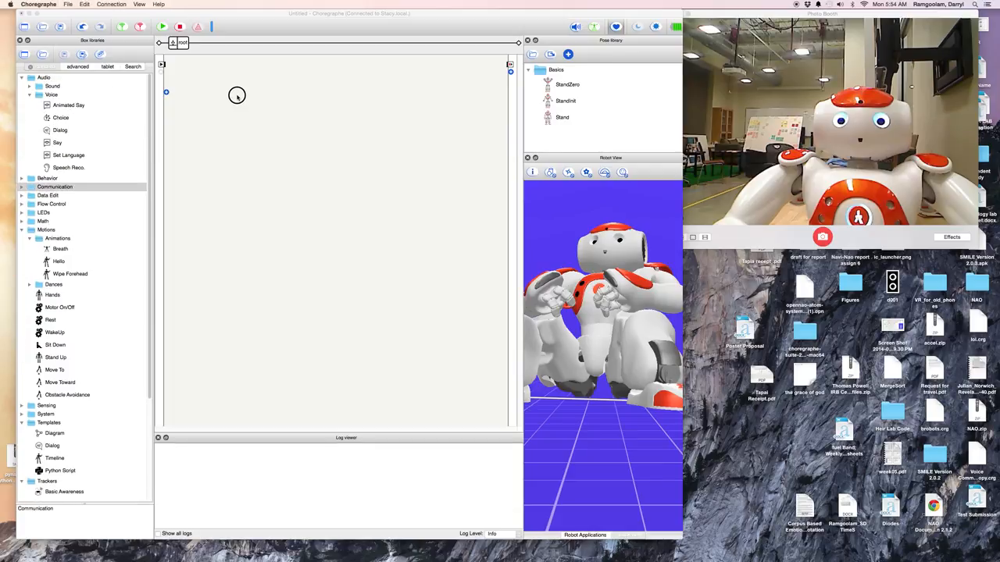
Select Choice under Audio > Voice to display its description
{"action": "left_click", "coordinate": [60, 117]}
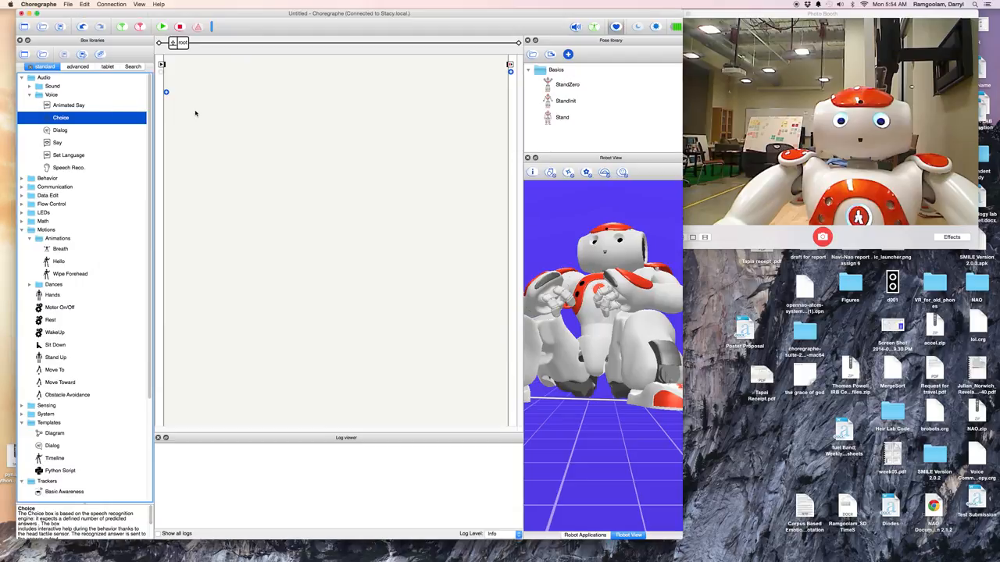
{"action": "mouse_move", "coordinate": [224, 110]}
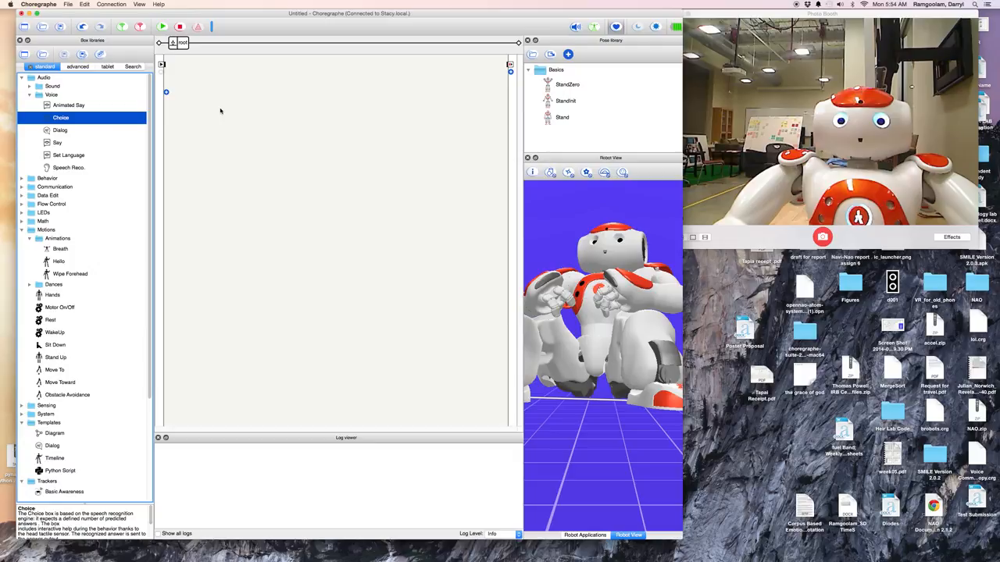
Drop a Choice box onto the root diagram and open it to view its chocolate question
{"action": "left_click_drag", "start_coordinate": [60, 117], "coordinate": [238, 125]}
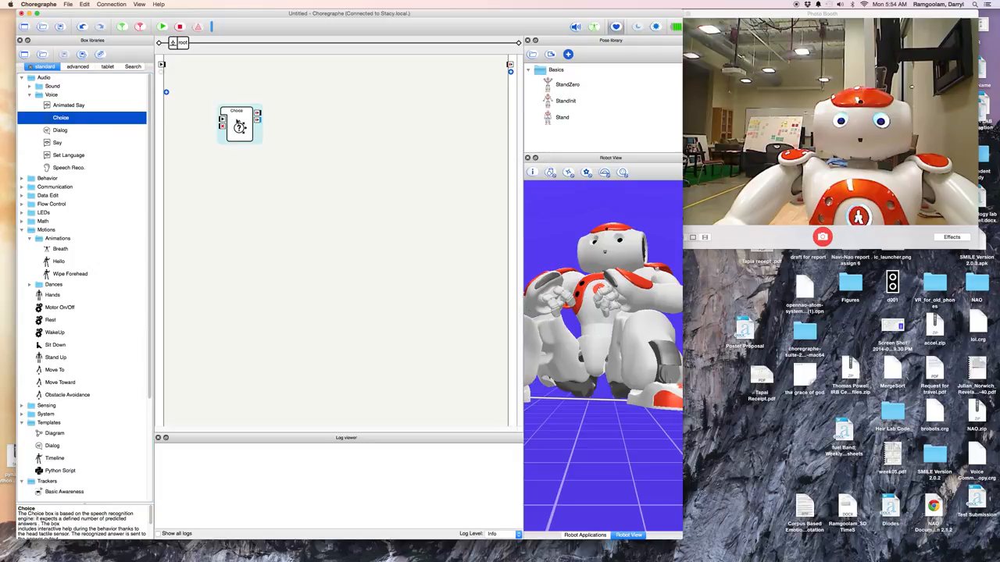
{"action": "double_click", "coordinate": [239, 128]}
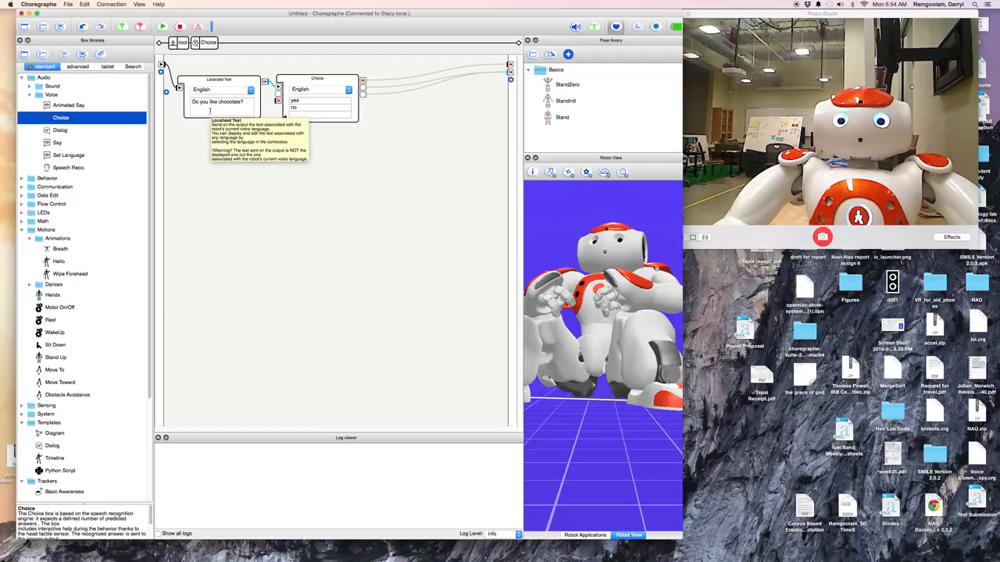
{"action": "mouse_move", "coordinate": [316, 93]}
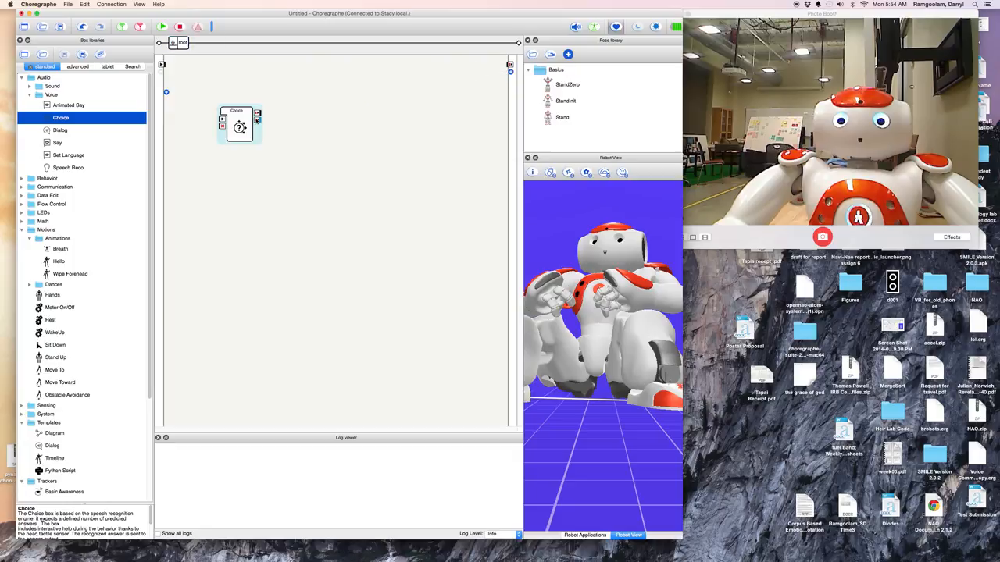
{"action": "mouse_move", "coordinate": [257, 119]}
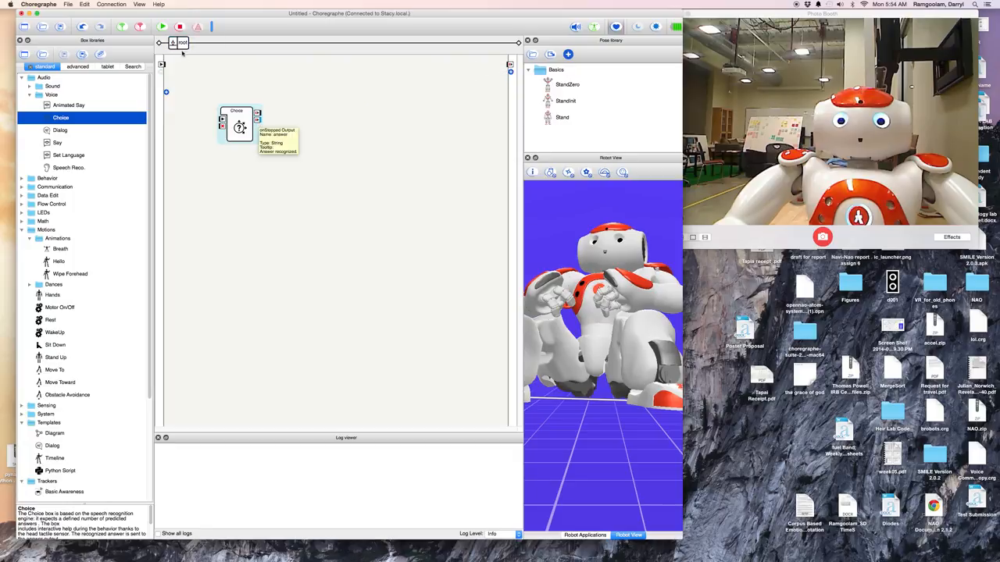
{"action": "mouse_move", "coordinate": [243, 64]}
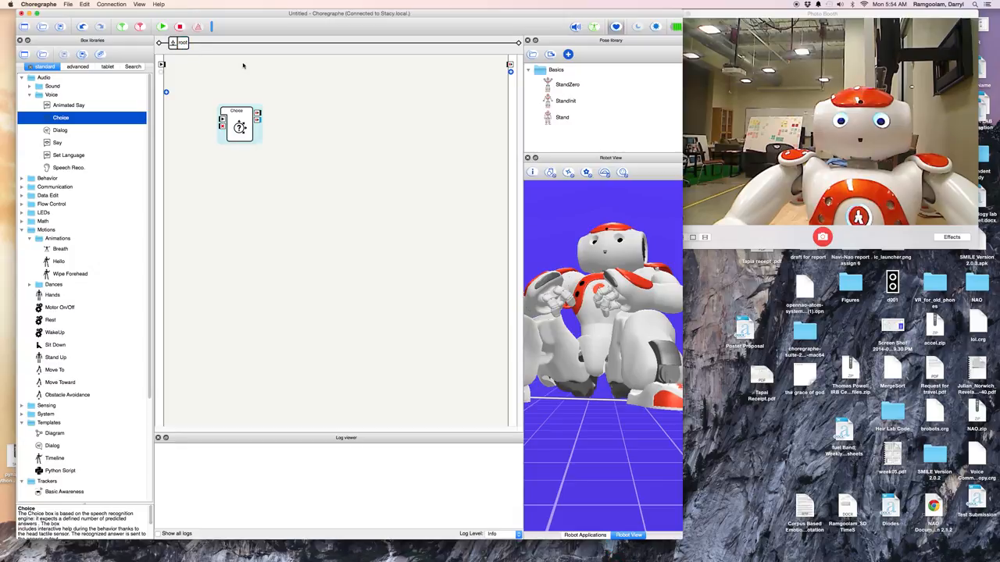
Change the Choice question to 'What would you like me to do?' with answers Talk, Point, both
{"action": "double_click", "coordinate": [239, 126]}
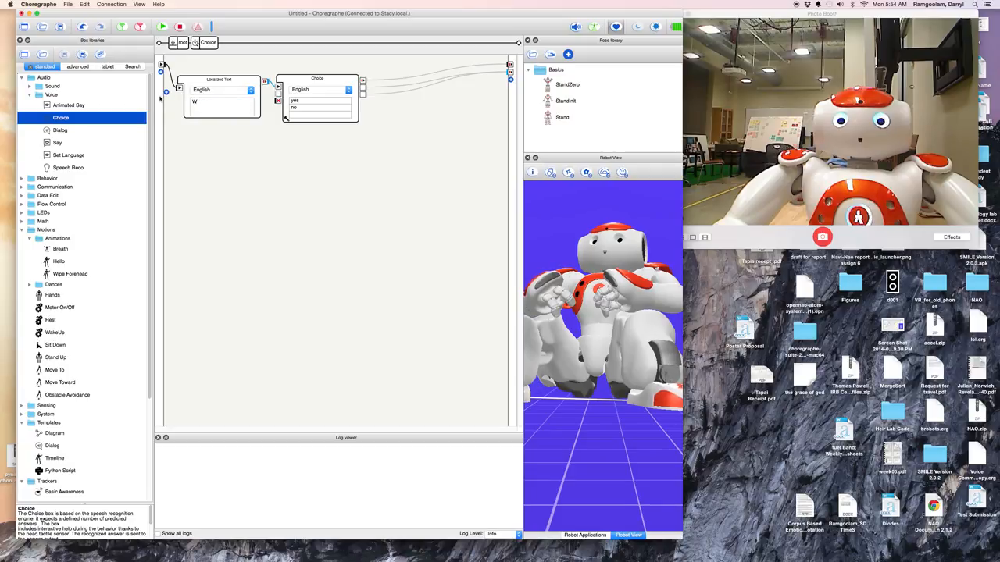
{"action": "type", "text": "What would you like me to do?"}
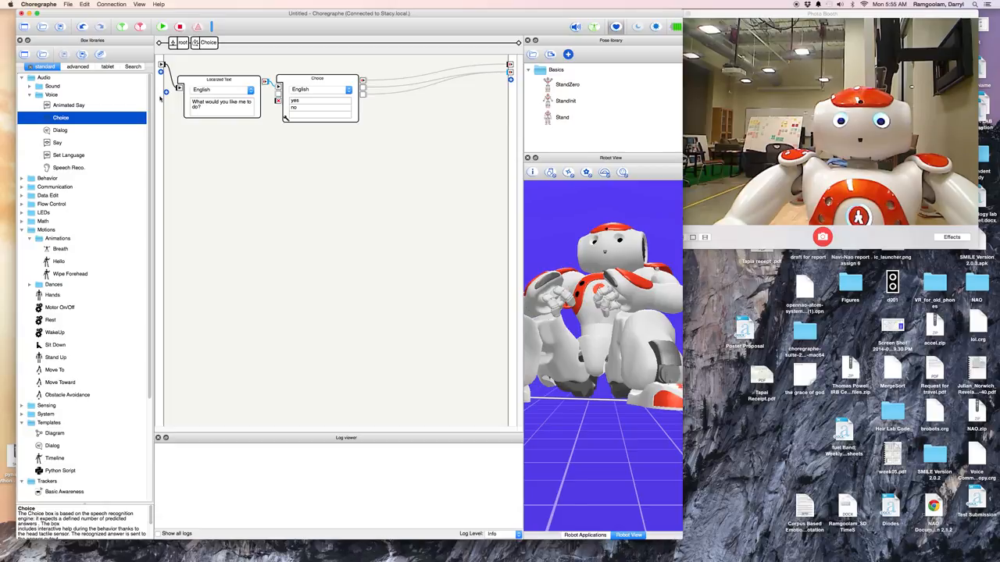
{"action": "left_click", "coordinate": [318, 100]}
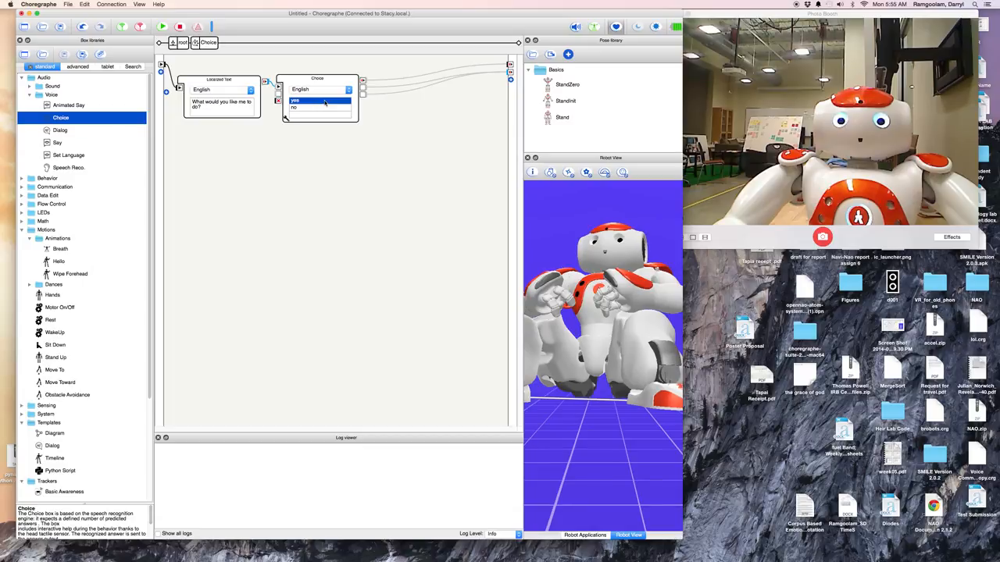
{"action": "type", "text": "talk"}
{"action": "left_click", "coordinate": [321, 114]}
{"action": "type", "text": "both"}
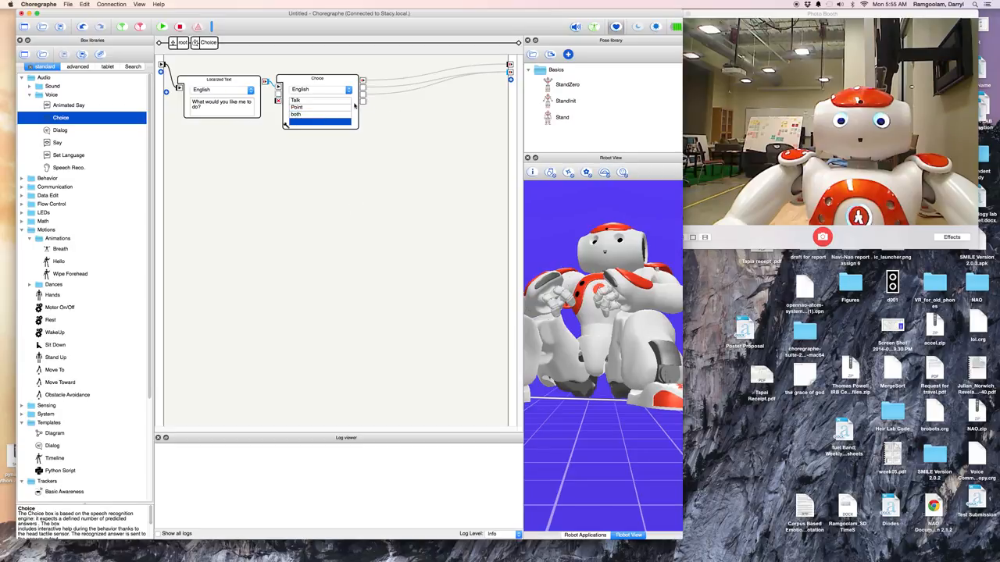
{"action": "mouse_move", "coordinate": [362, 102]}
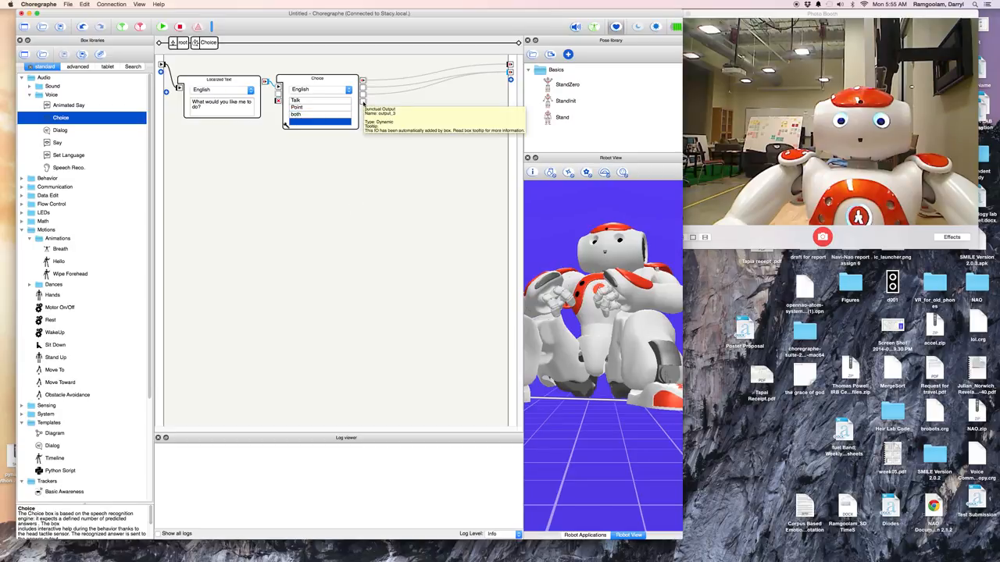
{"action": "mouse_move", "coordinate": [370, 179]}
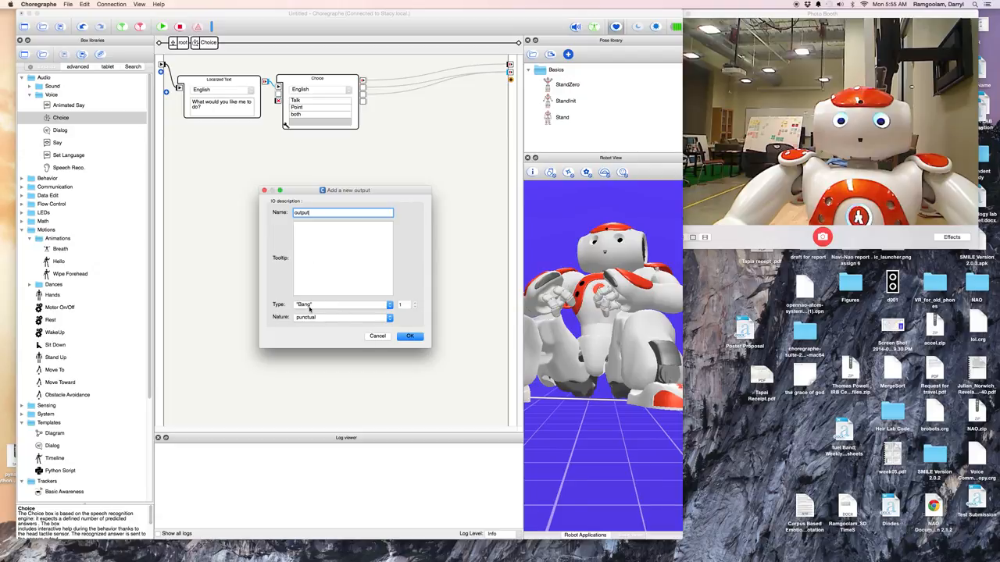
Add two new Bang-type outputs with onStopped nature to the Choice diagram
{"action": "left_click", "coordinate": [338, 304]}
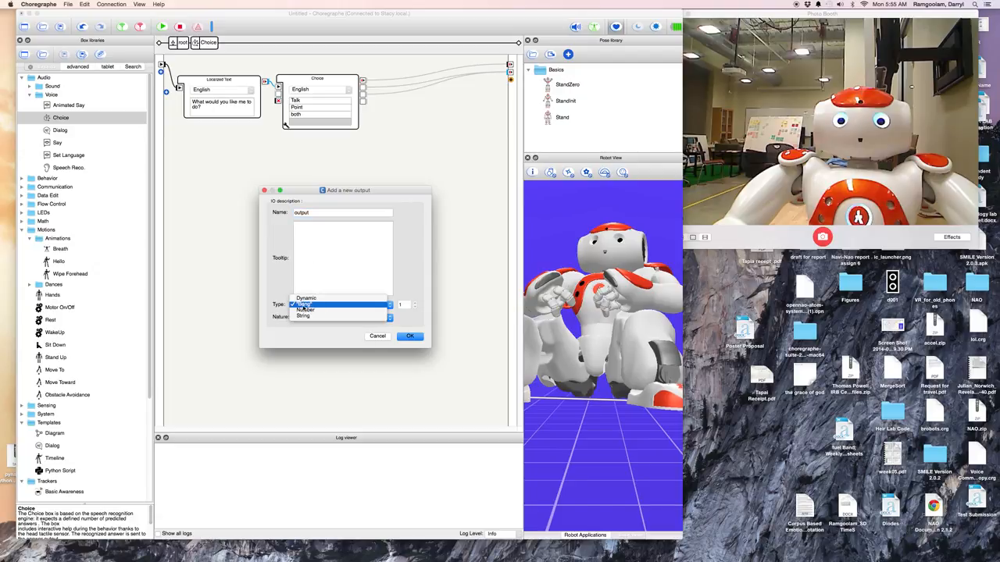
{"action": "left_click", "coordinate": [301, 304]}
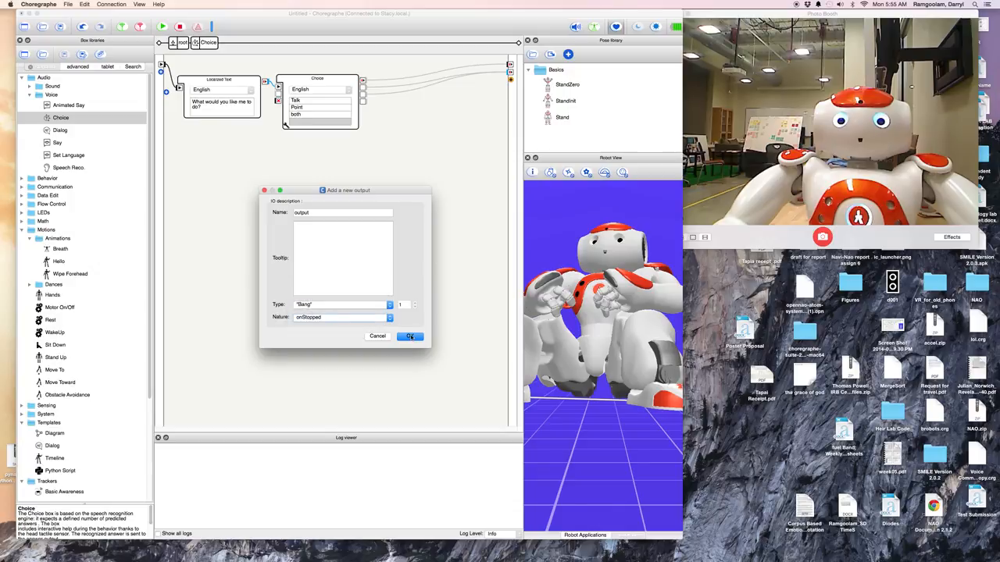
{"action": "left_click", "coordinate": [409, 336]}
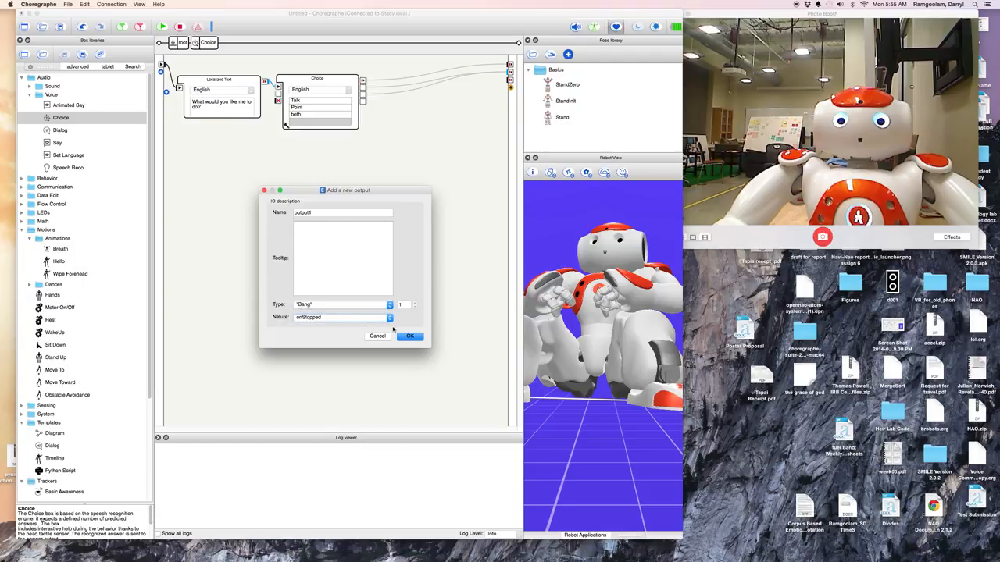
{"action": "left_click", "coordinate": [409, 336]}
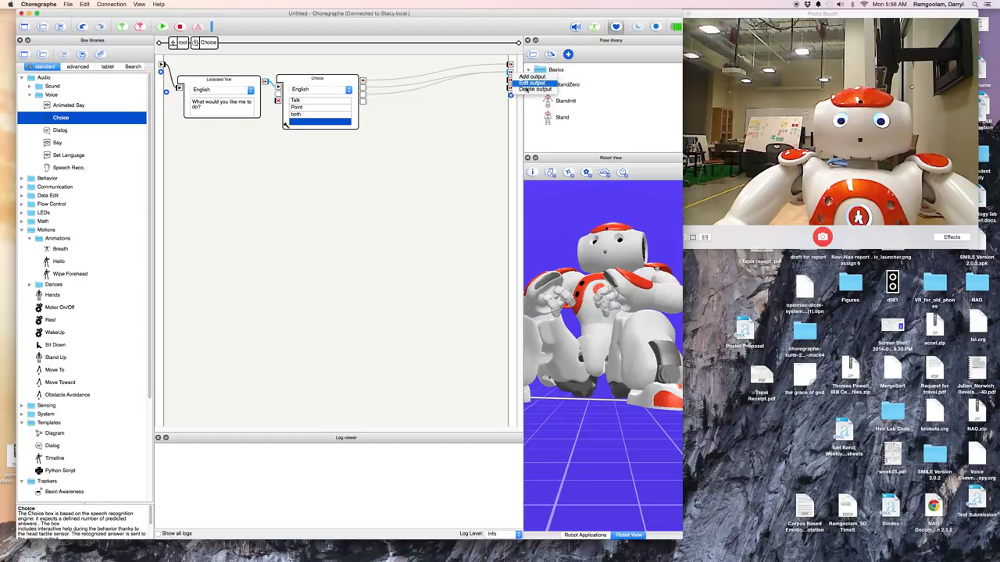
Change the existing 'answer' output's type from String to Bang
{"action": "left_click", "coordinate": [529, 84]}
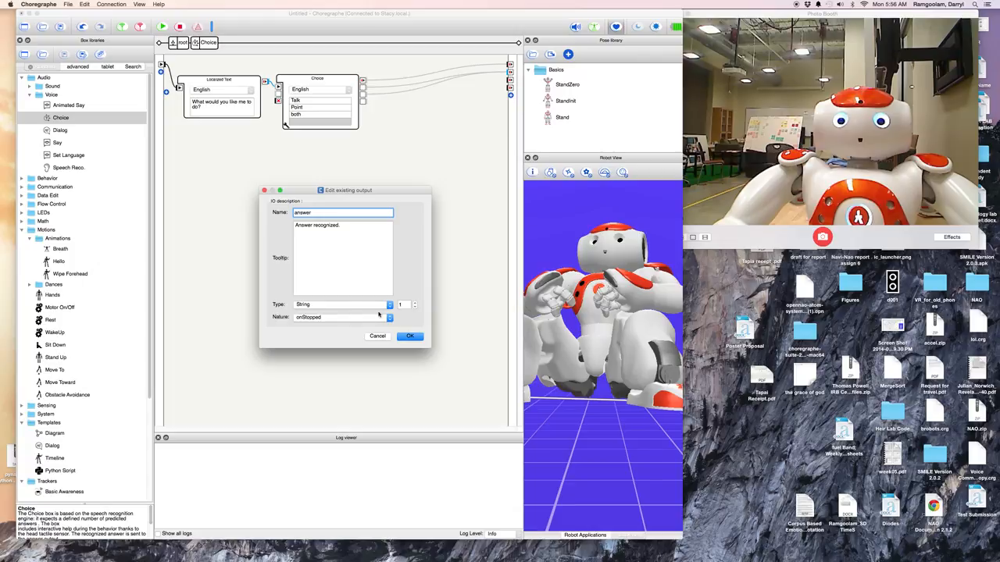
{"action": "left_click", "coordinate": [339, 304]}
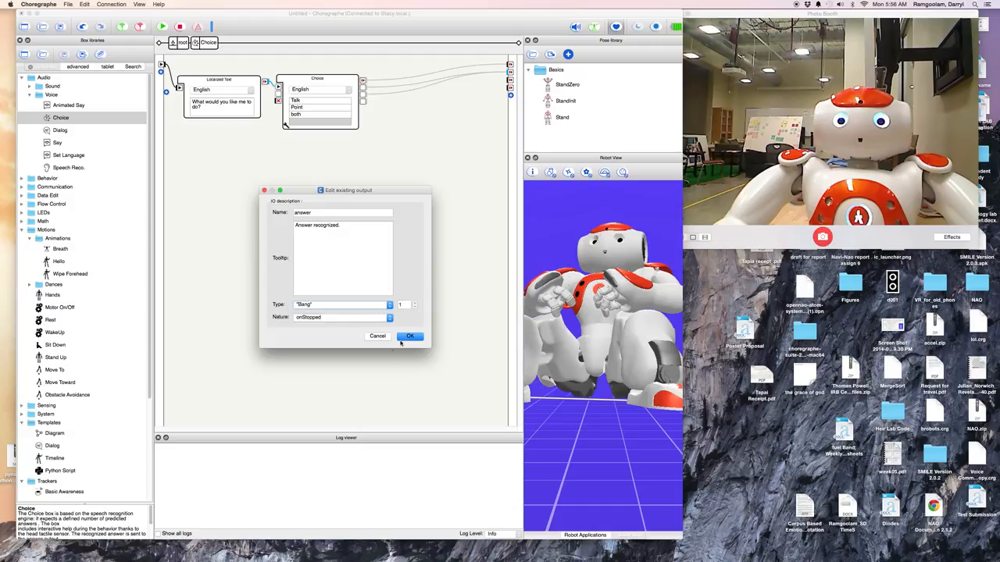
{"action": "left_click", "coordinate": [410, 336]}
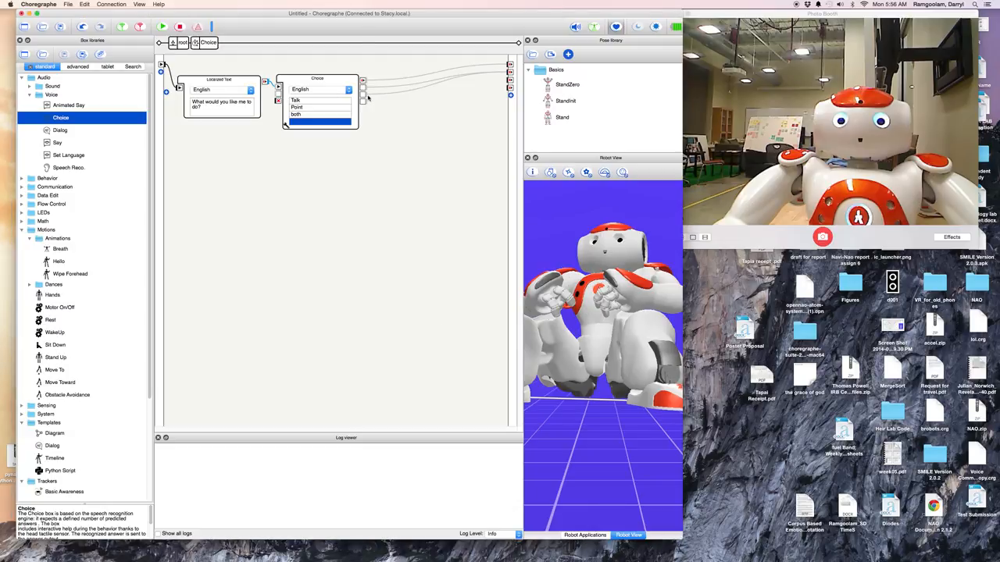
{"action": "mouse_move", "coordinate": [389, 93]}
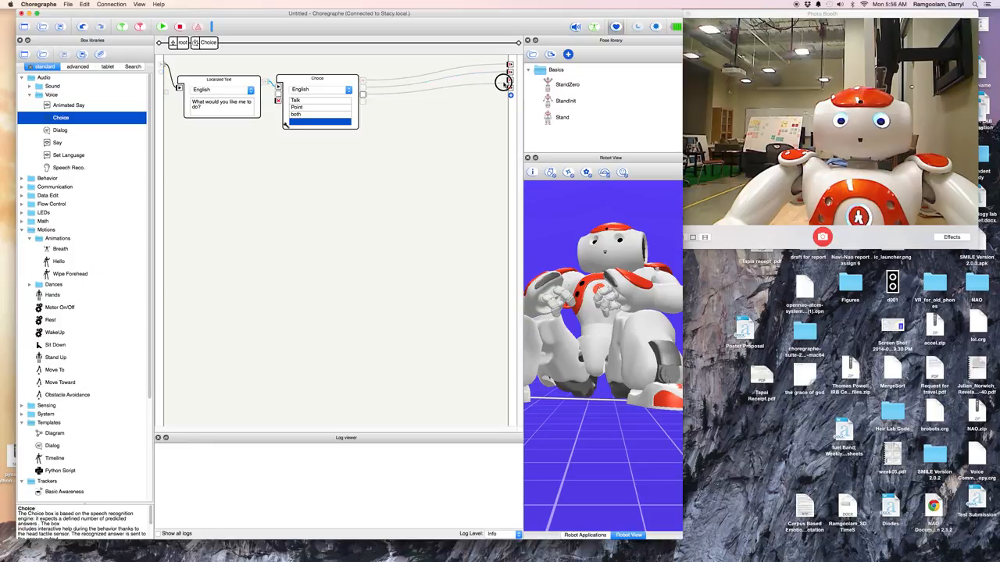
{"action": "mouse_move", "coordinate": [463, 93]}
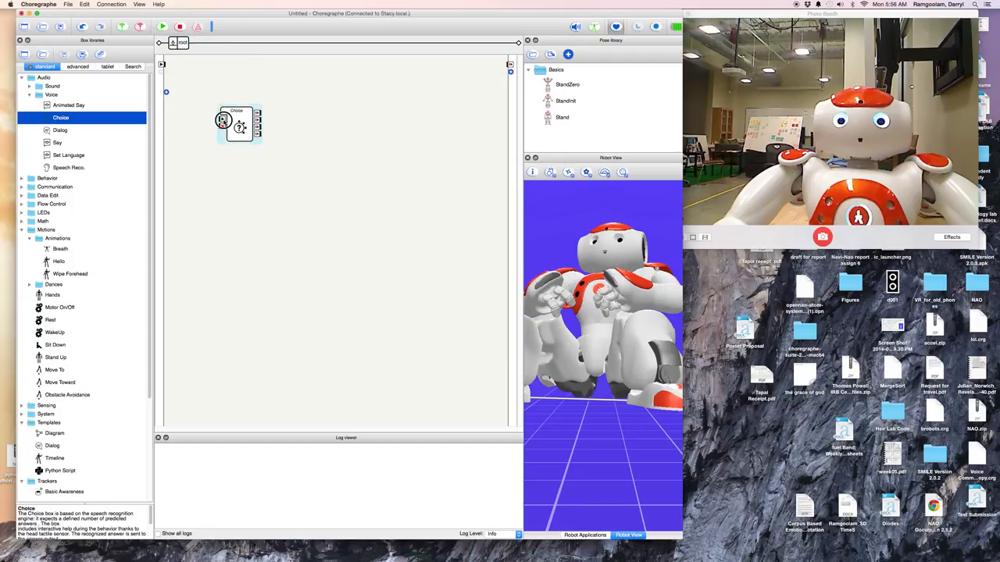
Wire onStart to the Choice box input and place a Say box from Audio > Voice
{"action": "left_click_drag", "start_coordinate": [161, 64], "coordinate": [223, 120]}
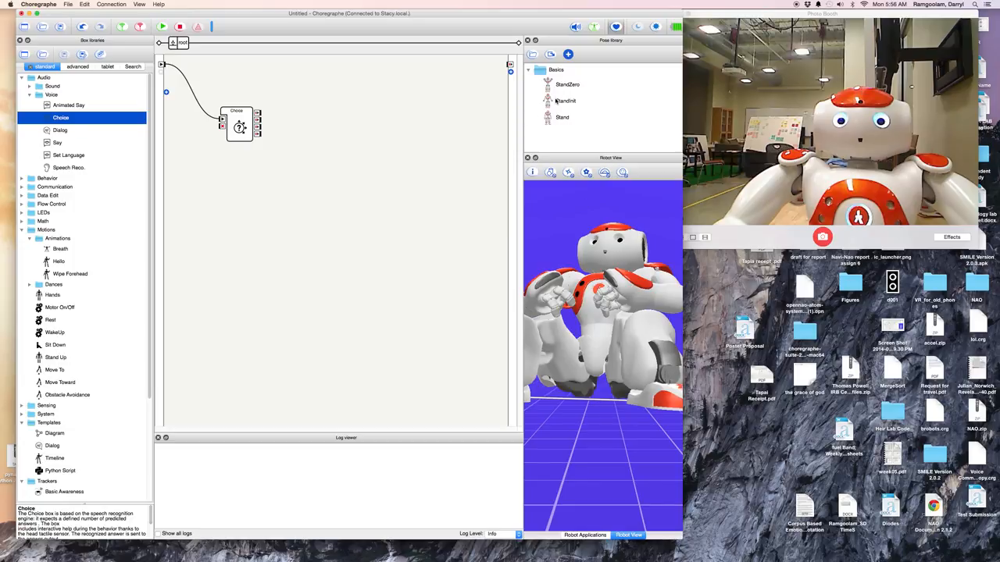
{"action": "left_click", "coordinate": [57, 142]}
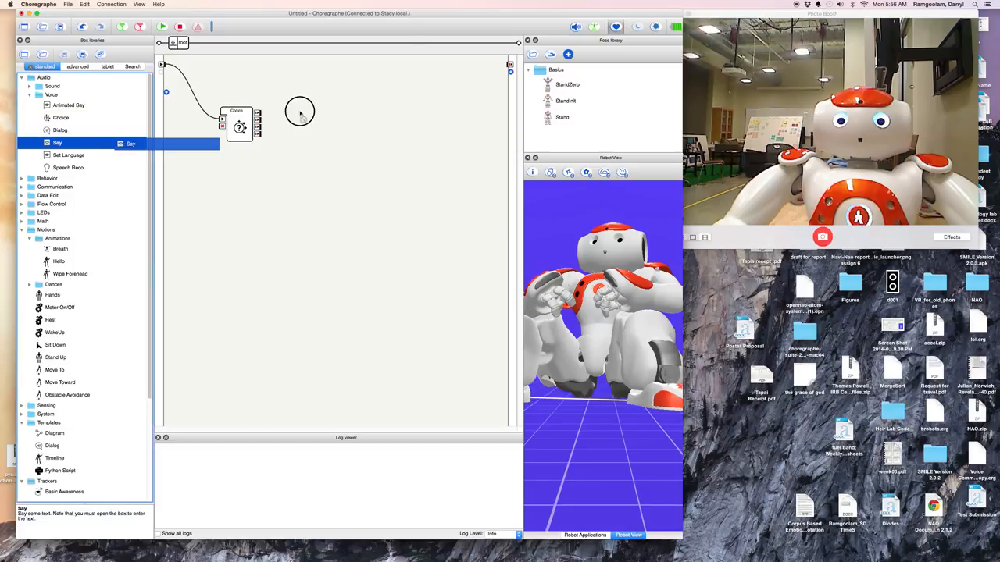
{"action": "left_click_drag", "start_coordinate": [57, 142], "coordinate": [329, 130]}
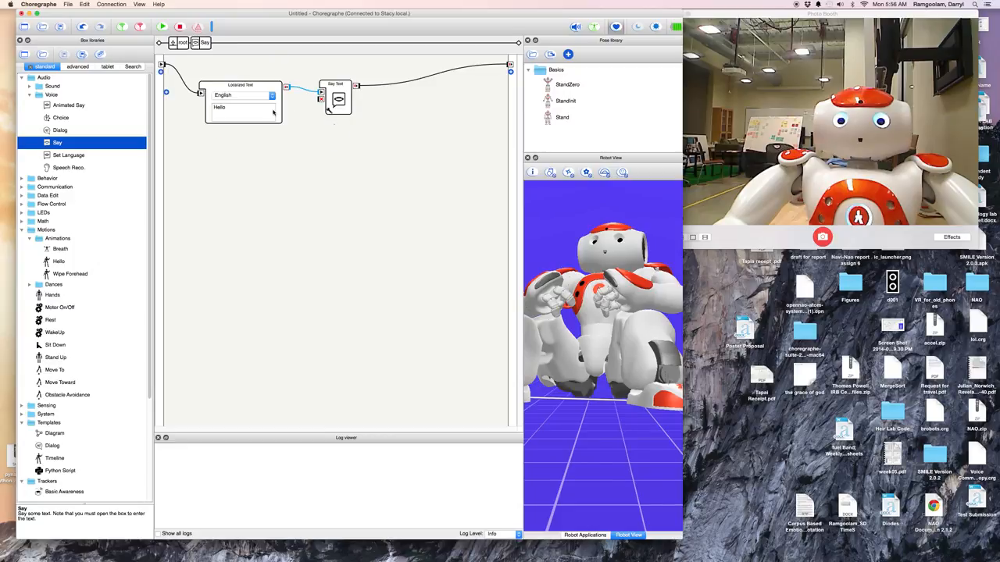
Change the Say box text from 'Hello' to 'Hello my name is nao!'
{"action": "type", "text": "name is n"}
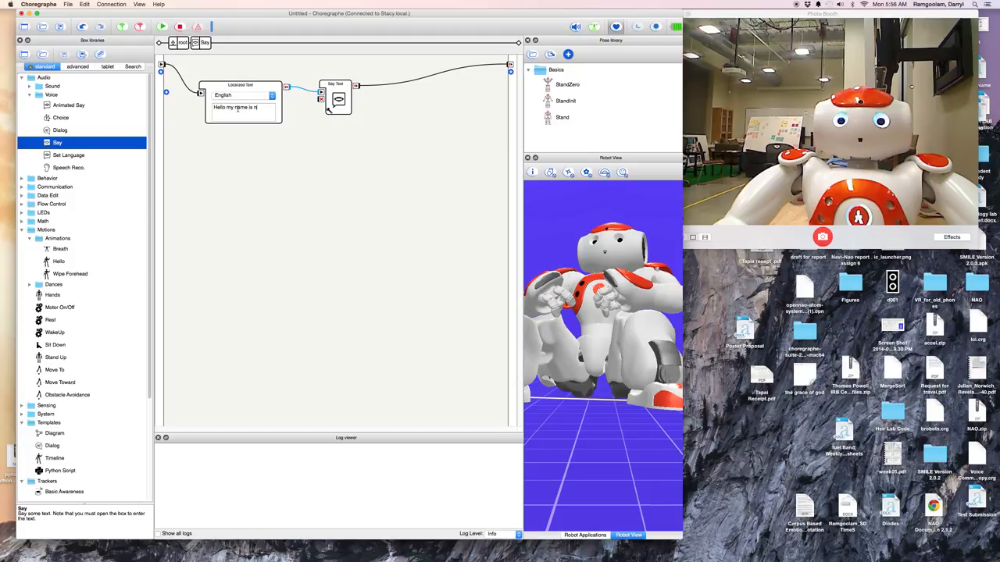
{"action": "type", "text": "ao"}
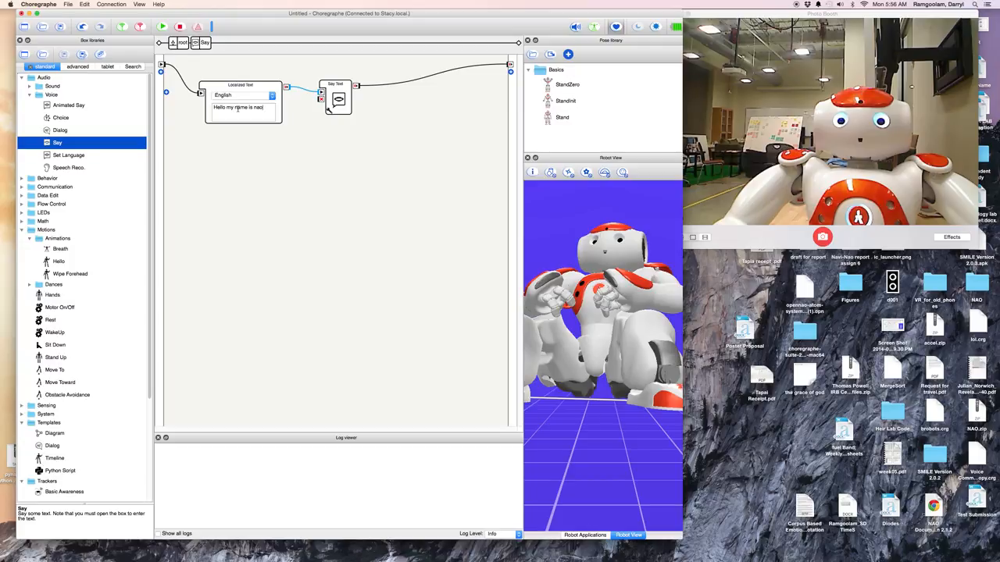
{"action": "mouse_move", "coordinate": [242, 69]}
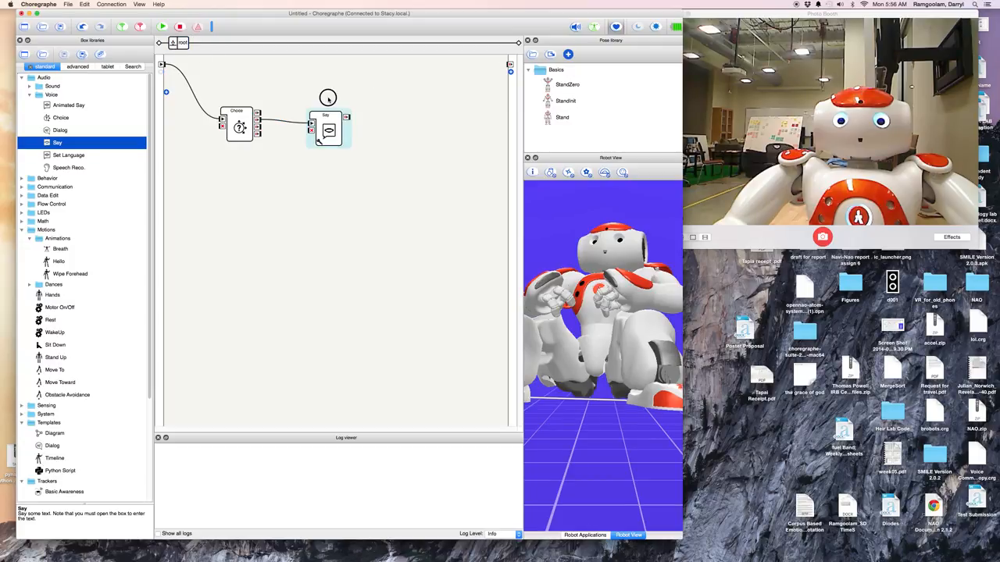
Move the Say box higher and add a Point At box below it
{"action": "left_click_drag", "start_coordinate": [328, 129], "coordinate": [326, 92]}
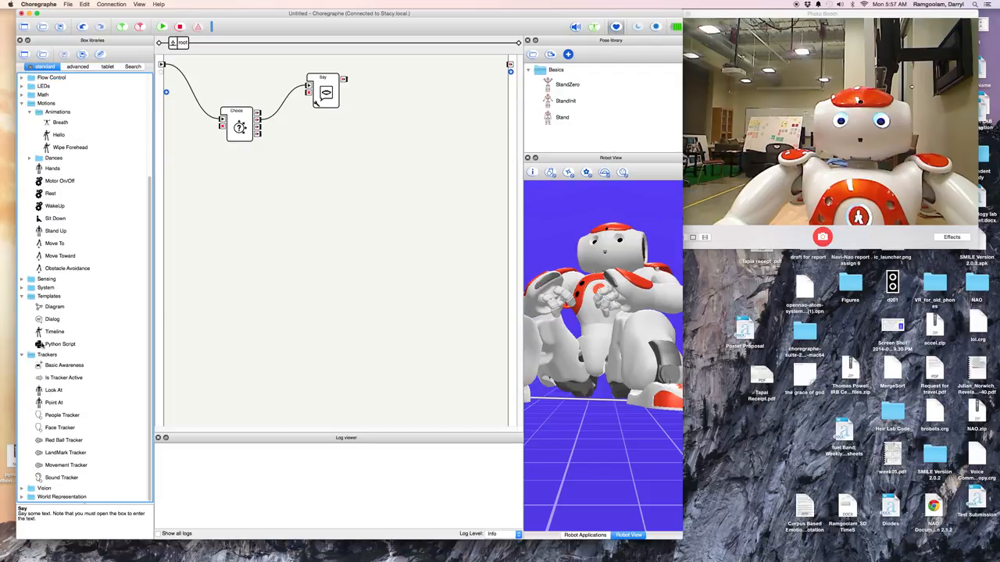
{"action": "left_click_drag", "start_coordinate": [54, 403], "coordinate": [336, 169]}
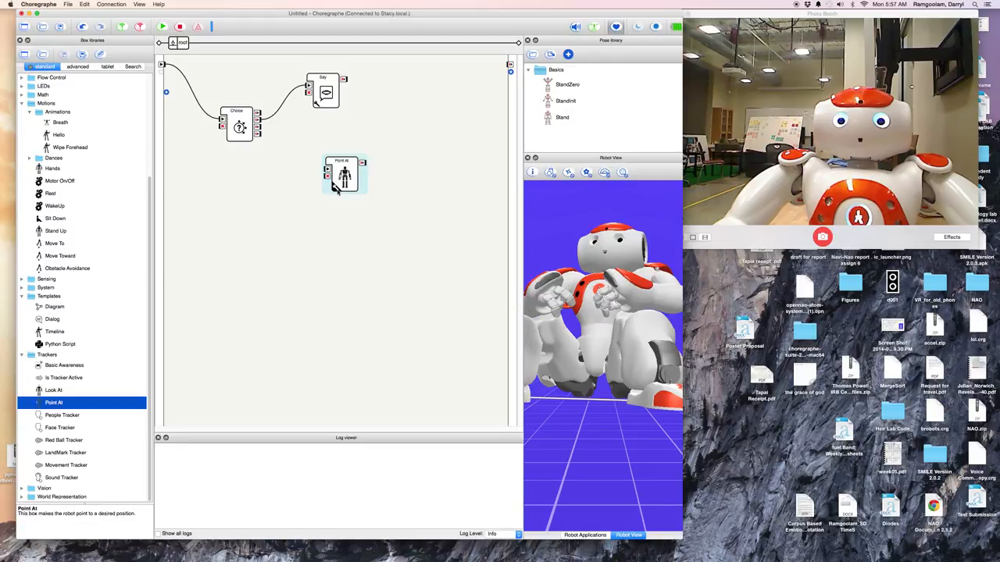
Set the Point At box's effector to LArm and its speed to 37
{"action": "double_click", "coordinate": [343, 173]}
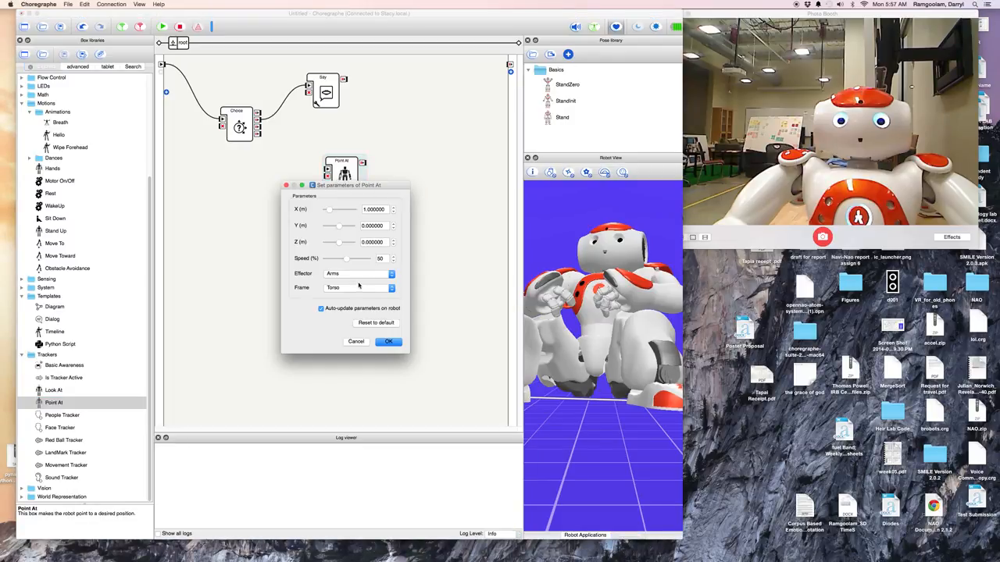
{"action": "left_click", "coordinate": [358, 273]}
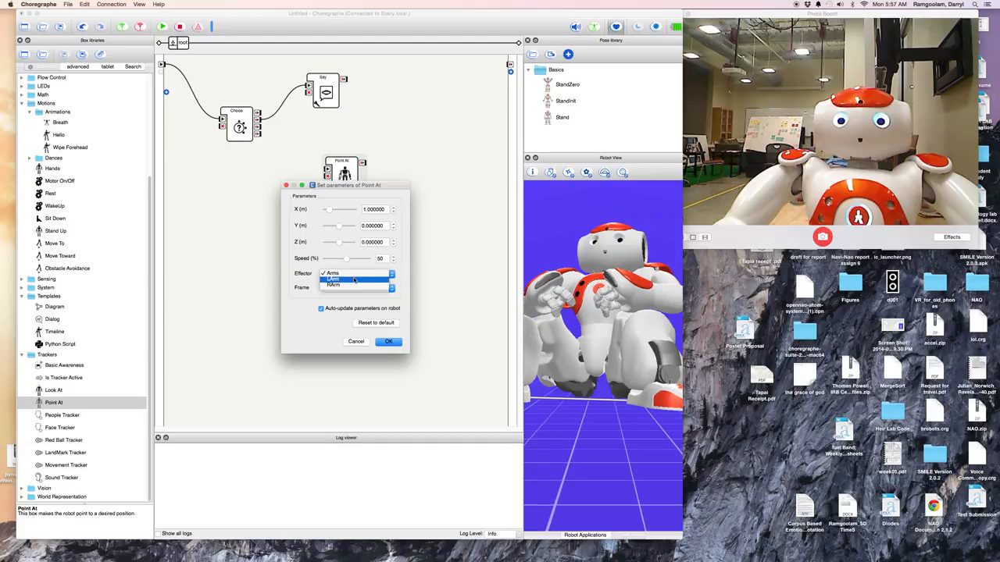
{"action": "left_click", "coordinate": [352, 279]}
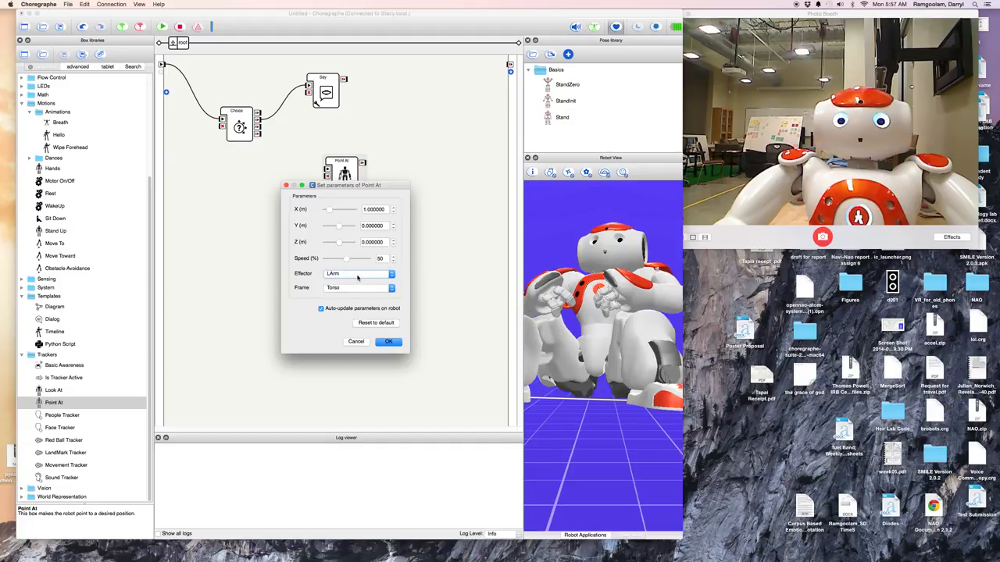
{"action": "left_click_drag", "start_coordinate": [350, 258], "coordinate": [344, 259]}
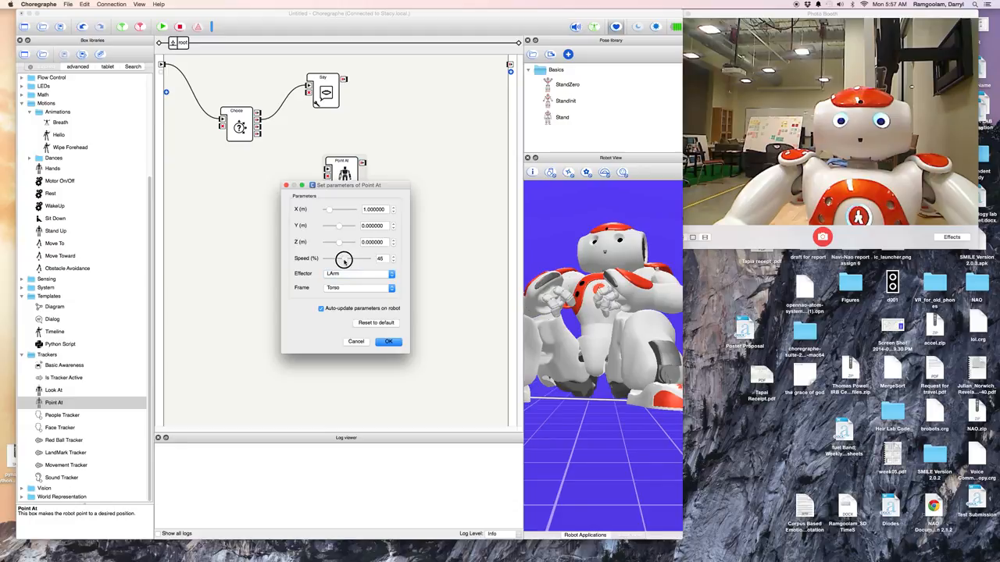
{"action": "left_click_drag", "start_coordinate": [348, 258], "coordinate": [341, 259]}
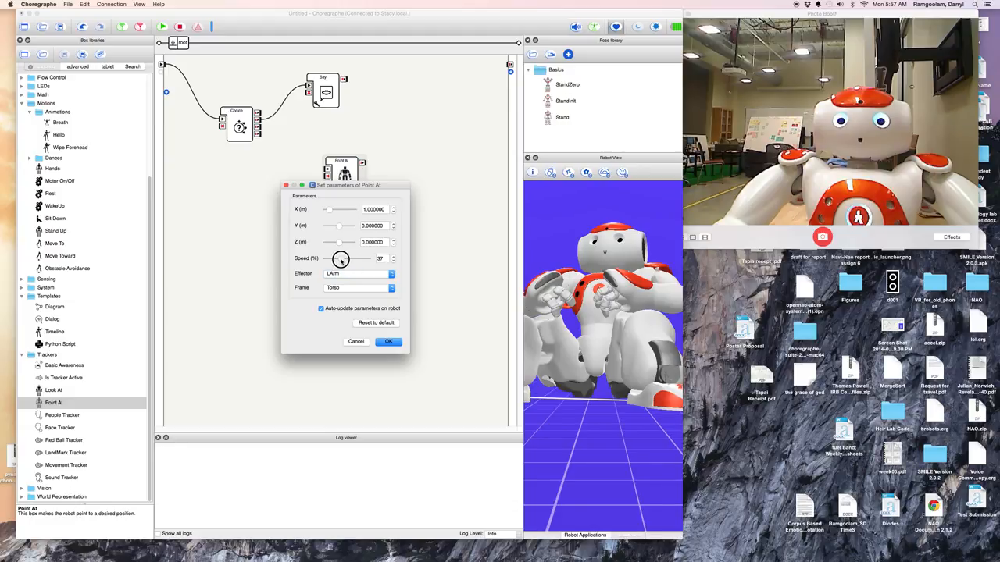
{"action": "left_click", "coordinate": [387, 342]}
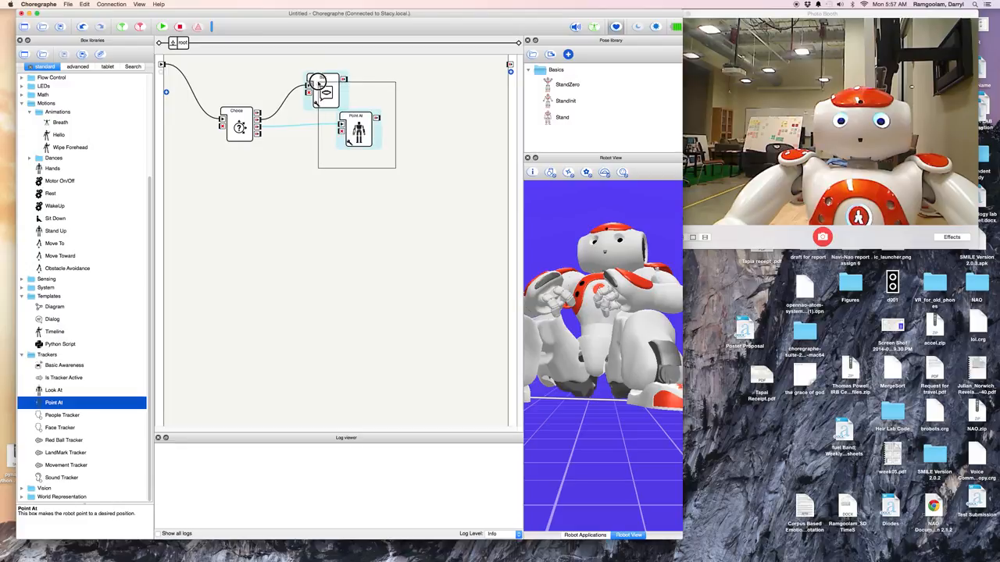
Copy the Point At box and paste a duplicate, Point At (1), below it
{"action": "right_click", "coordinate": [324, 92]}
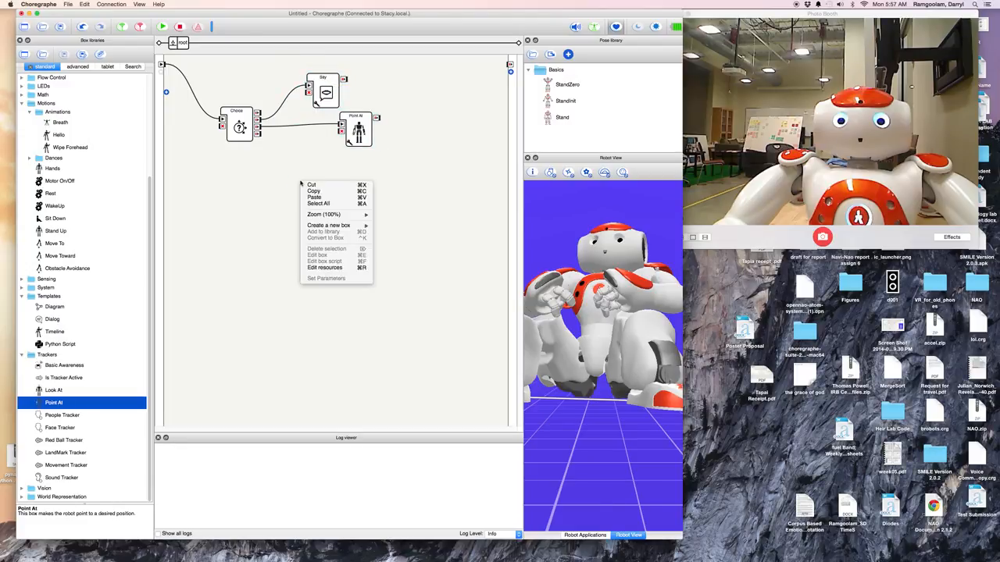
{"action": "left_click", "coordinate": [310, 200]}
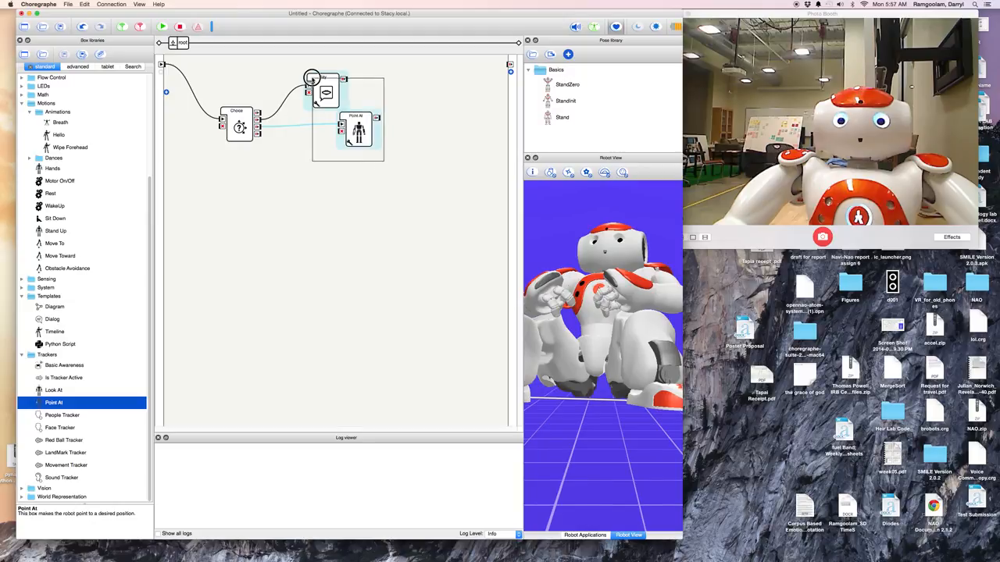
{"action": "right_click", "coordinate": [324, 94]}
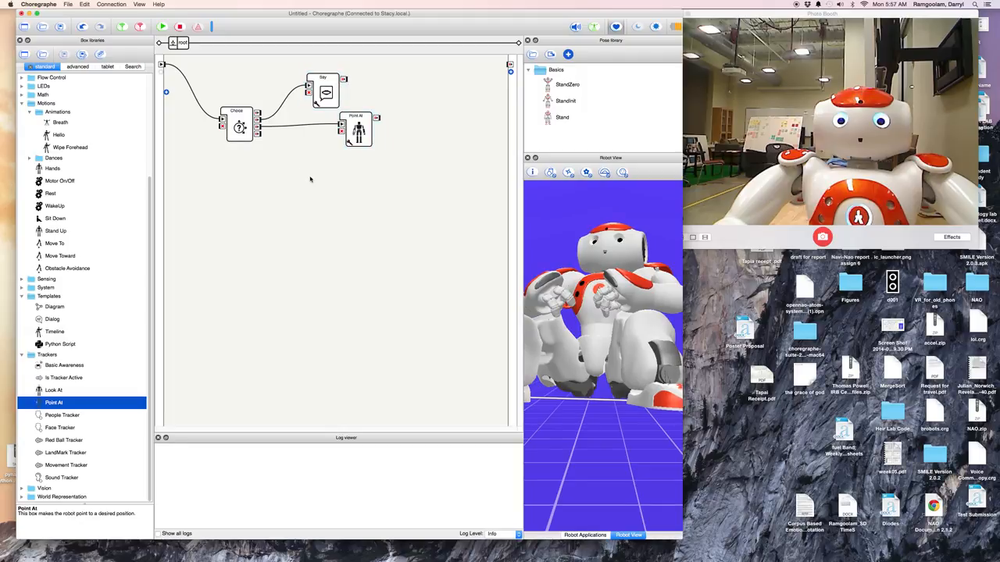
{"action": "right_click", "coordinate": [310, 180]}
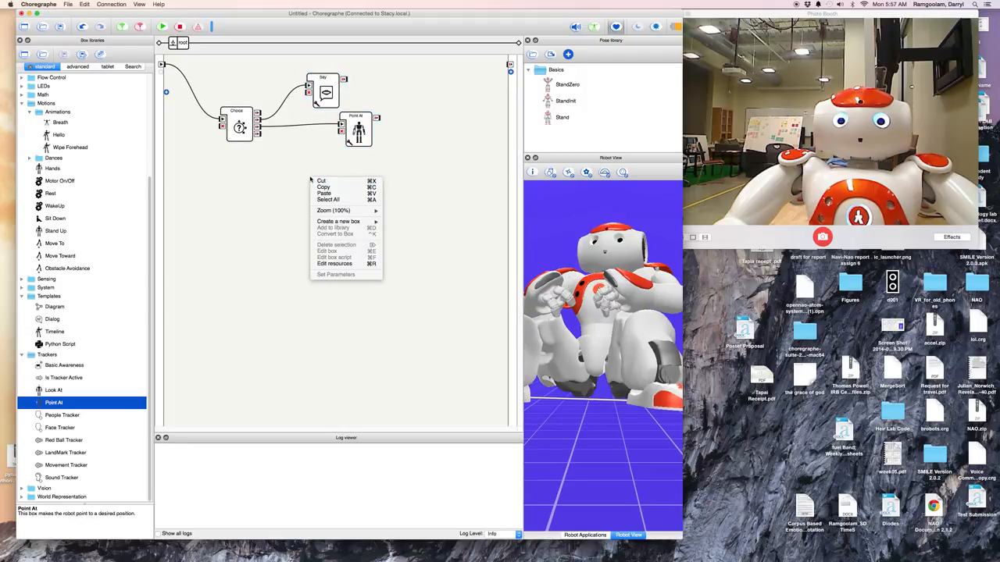
{"action": "left_click", "coordinate": [380, 159]}
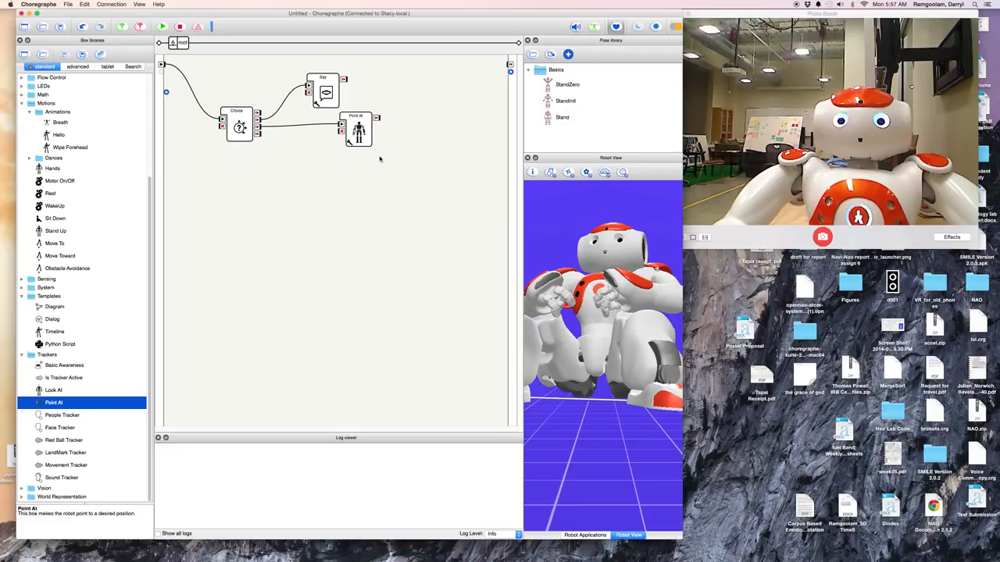
{"action": "mouse_move", "coordinate": [369, 157]}
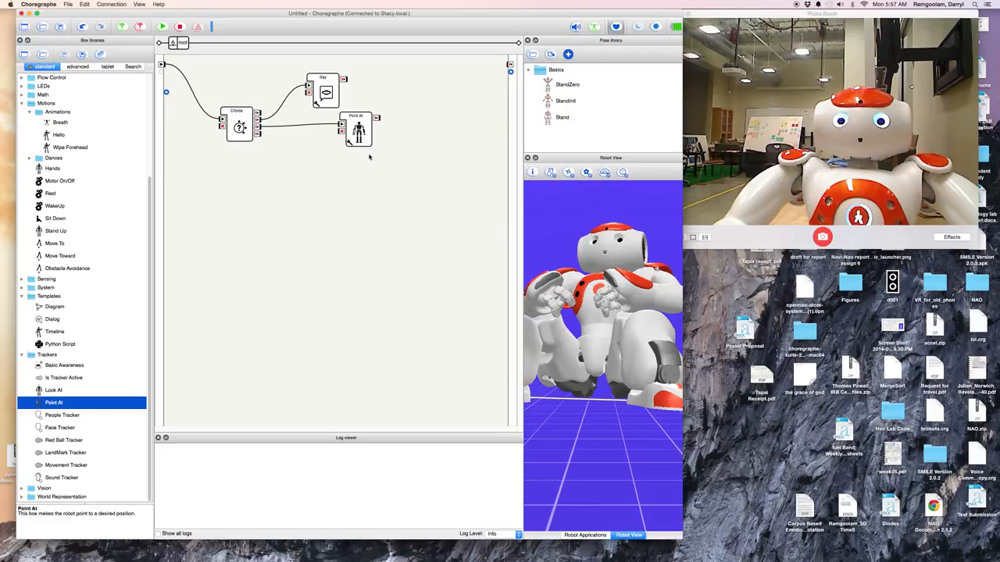
{"action": "right_click", "coordinate": [356, 130]}
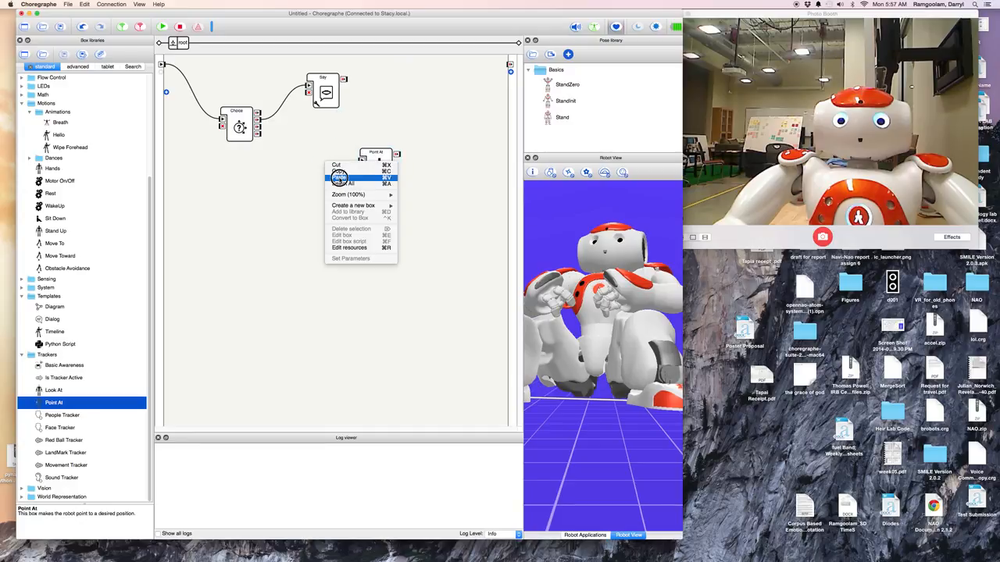
{"action": "left_click", "coordinate": [339, 176]}
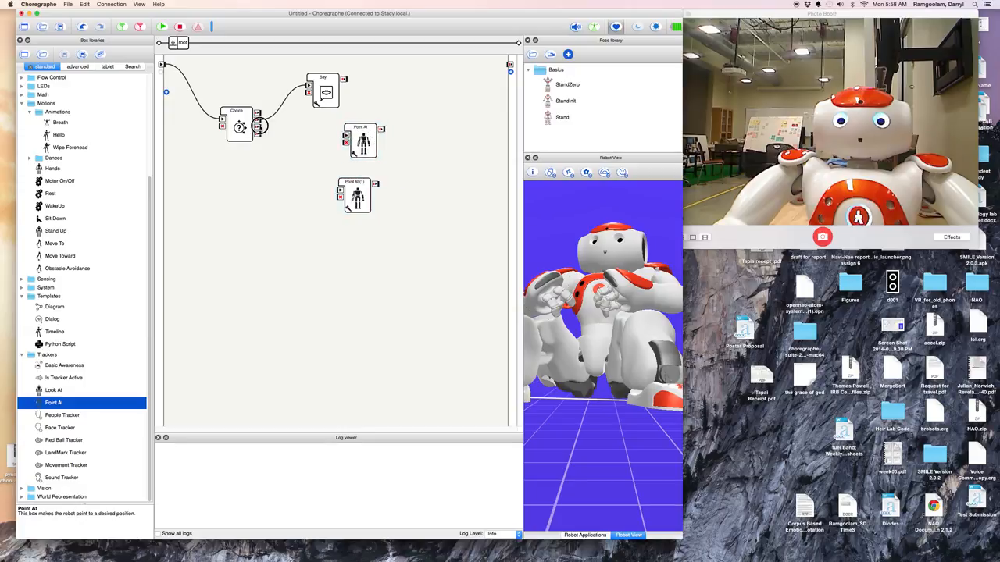
Connect Choice to Point At, move Point At (1) below Choice, and paste a Say copy after it
{"action": "left_click_drag", "start_coordinate": [257, 128], "coordinate": [348, 136]}
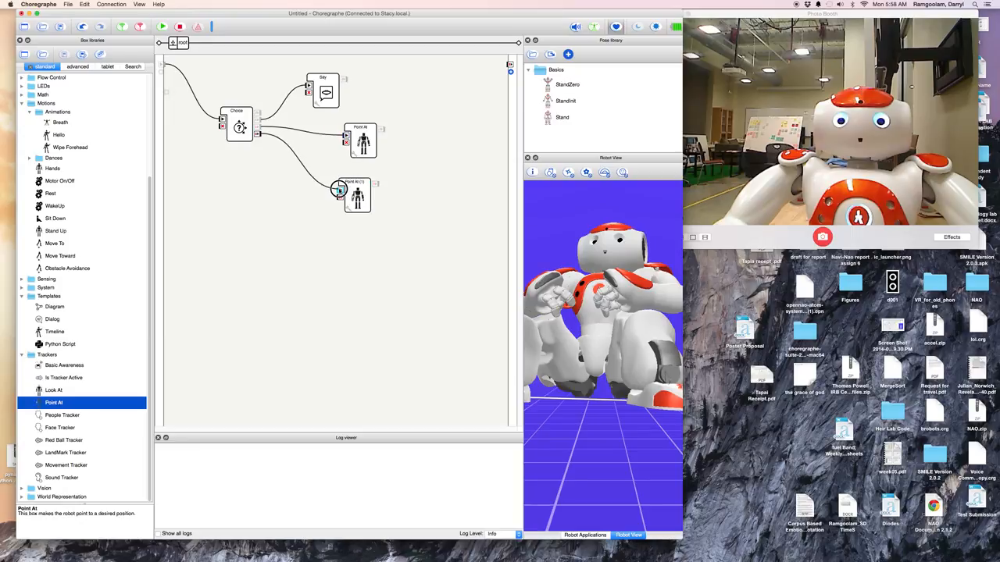
{"action": "left_click_drag", "start_coordinate": [357, 194], "coordinate": [298, 174]}
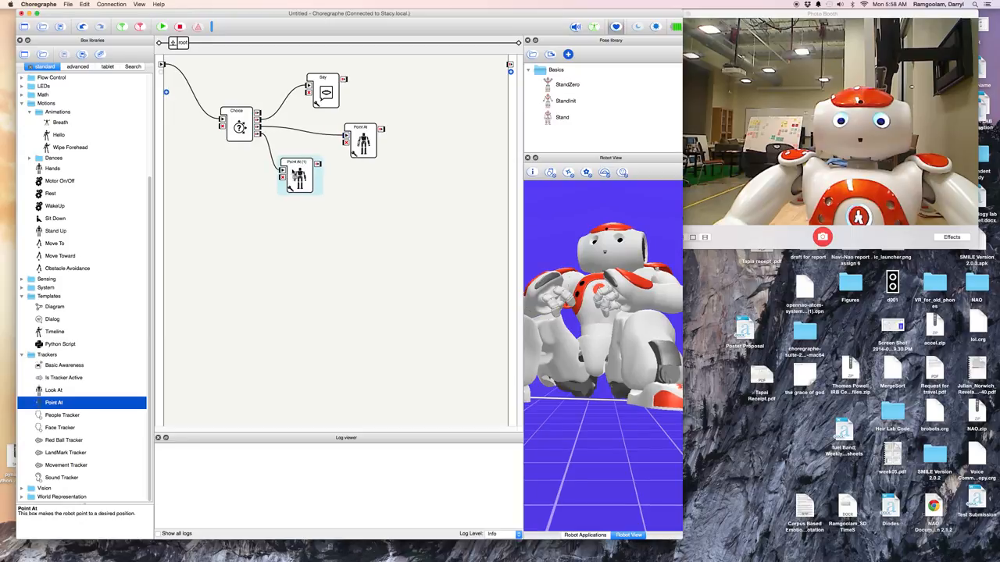
{"action": "right_click", "coordinate": [330, 92]}
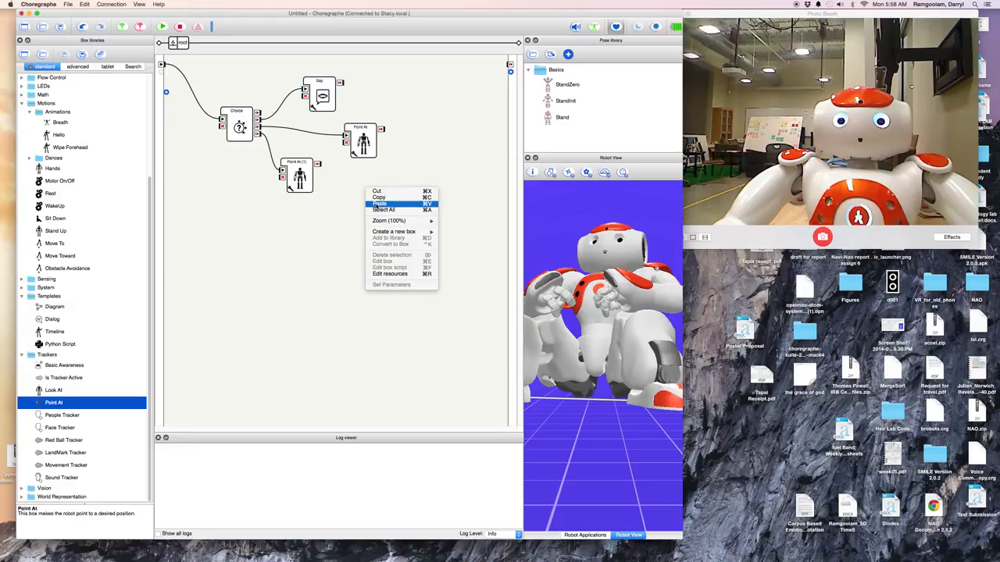
{"action": "left_click", "coordinate": [380, 204]}
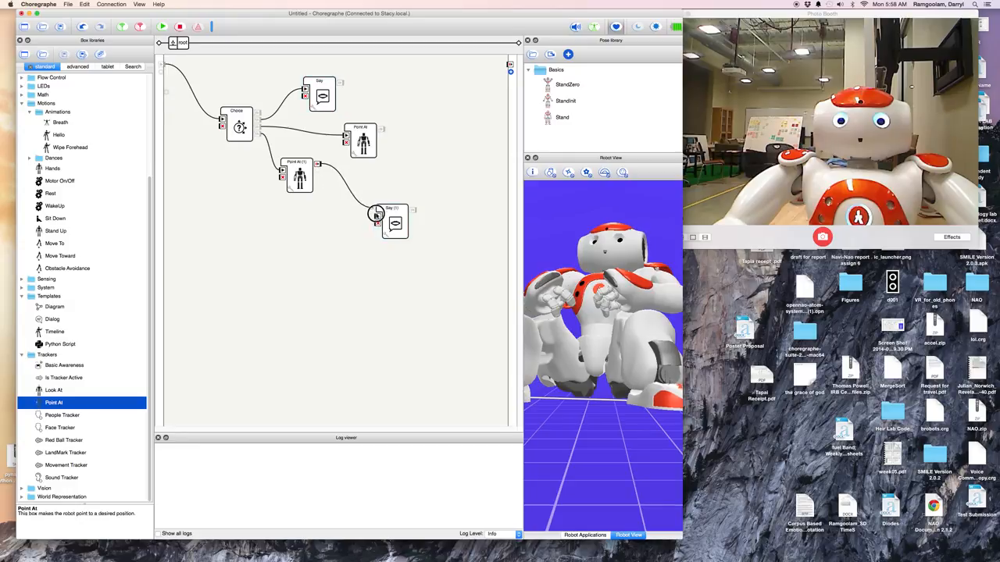
{"action": "left_click_drag", "start_coordinate": [394, 224], "coordinate": [355, 182]}
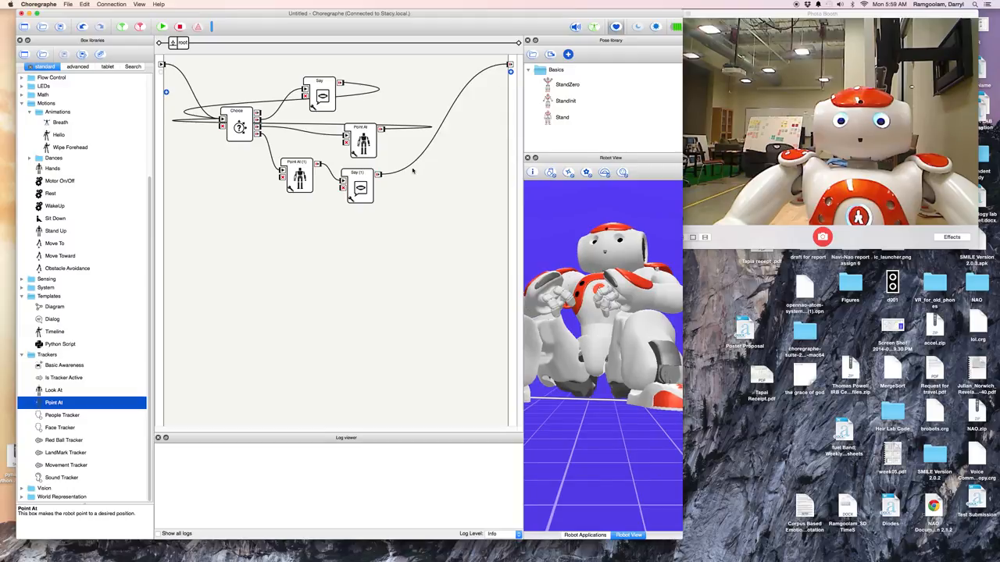
{"action": "mouse_move", "coordinate": [203, 67]}
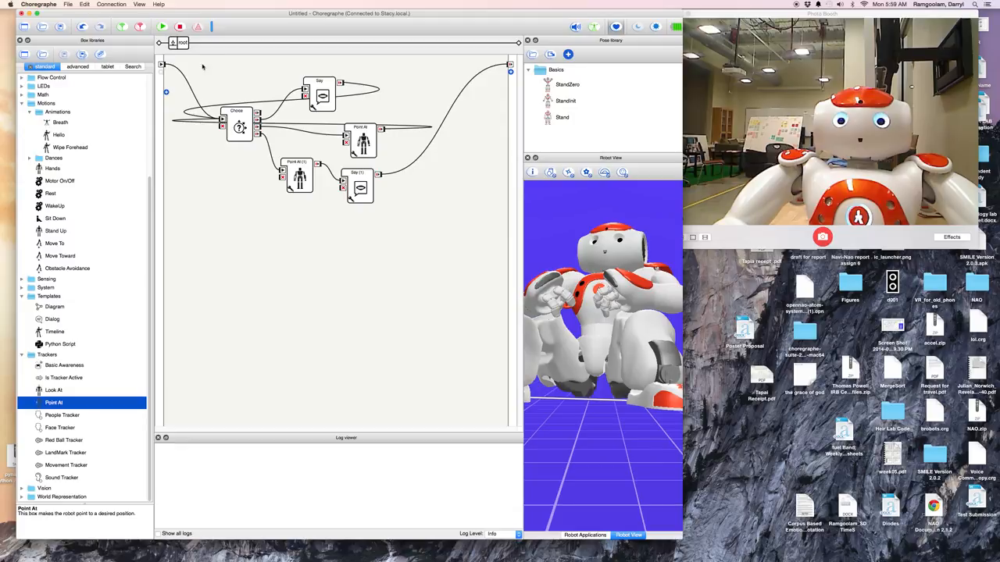
Play the looping talk-and-point behavior on the connected NAO robot to test it
{"action": "left_click", "coordinate": [162, 26]}
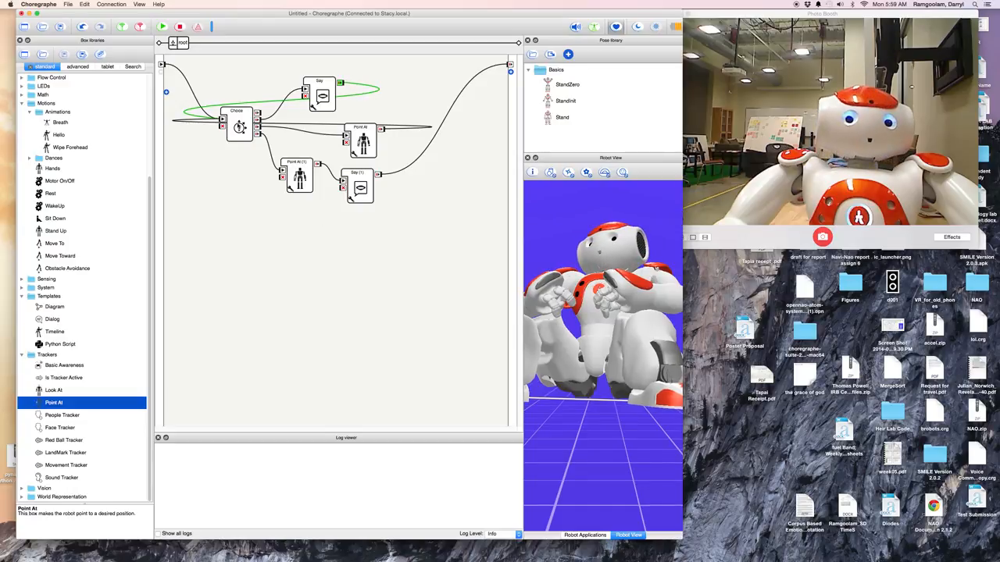
{"action": "mouse_move", "coordinate": [237, 113]}
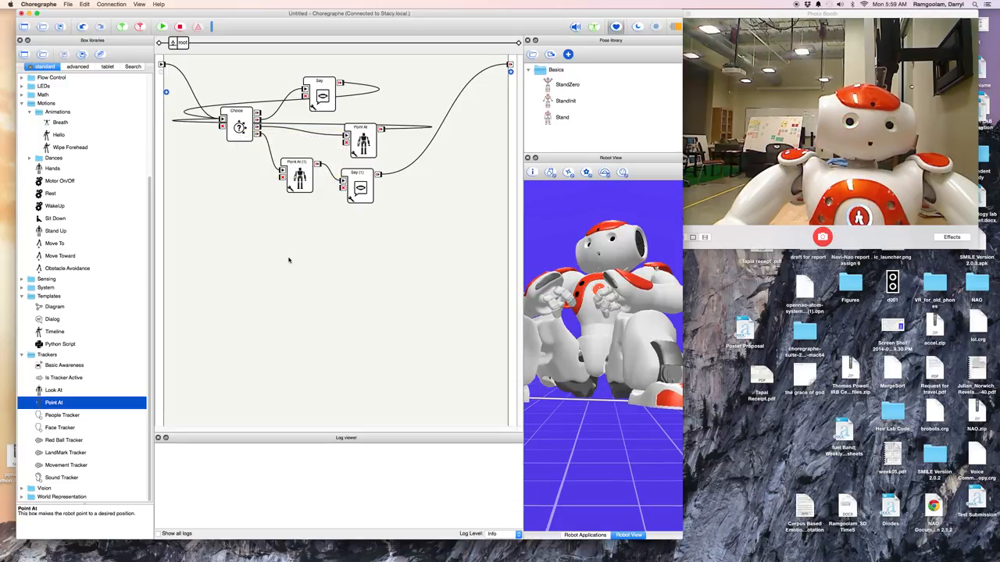
{"action": "left_click", "coordinate": [162, 26]}
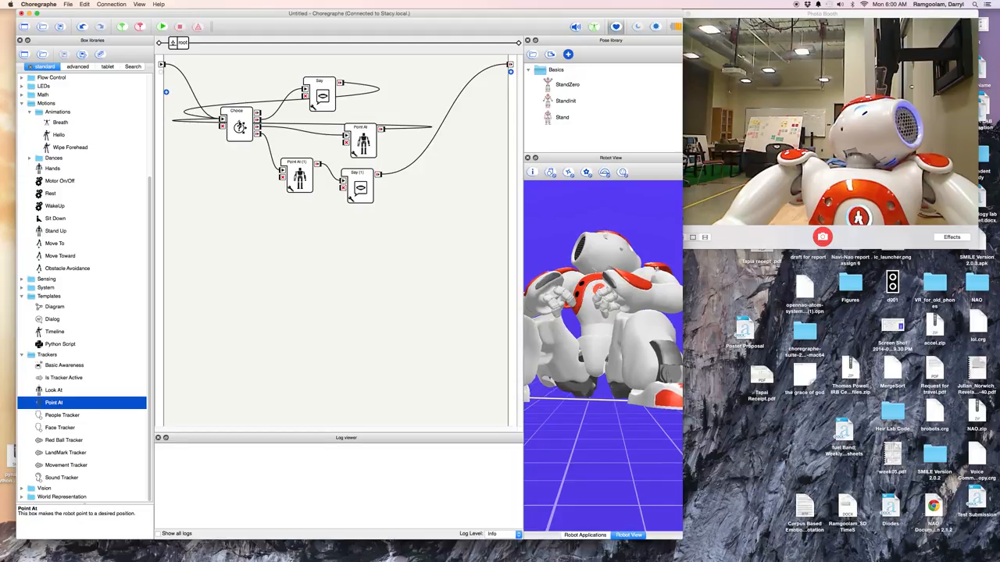
{"action": "mouse_move", "coordinate": [239, 126]}
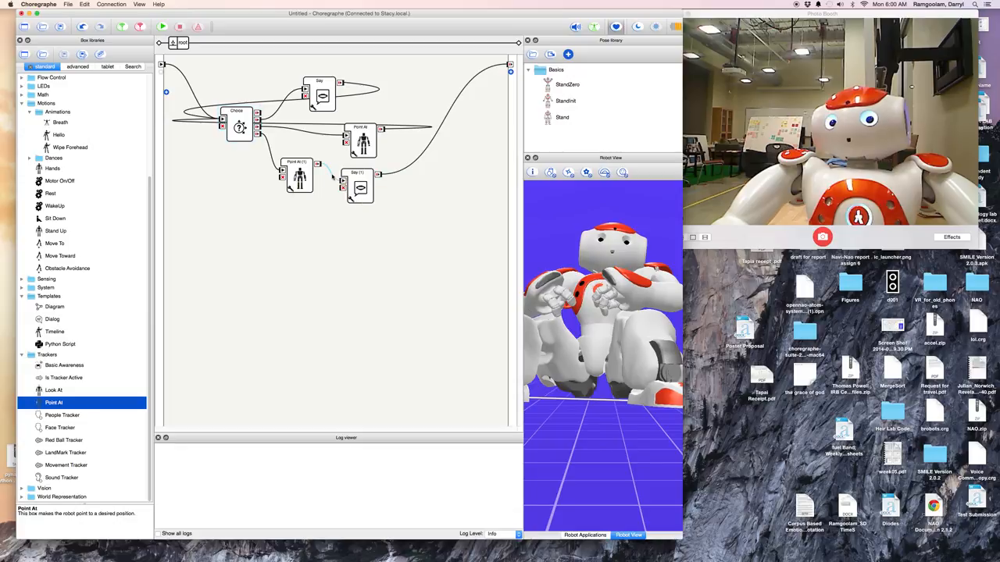
Move Say (1) below Point At (1) and run the rewired behavior on the robot again
{"action": "left_click_drag", "start_coordinate": [361, 187], "coordinate": [332, 242]}
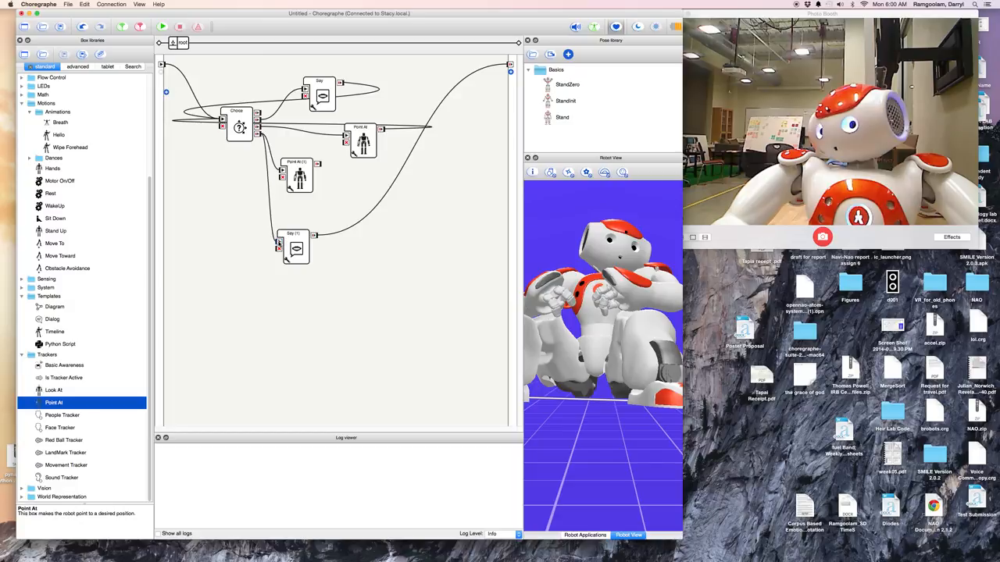
{"action": "left_click", "coordinate": [163, 25]}
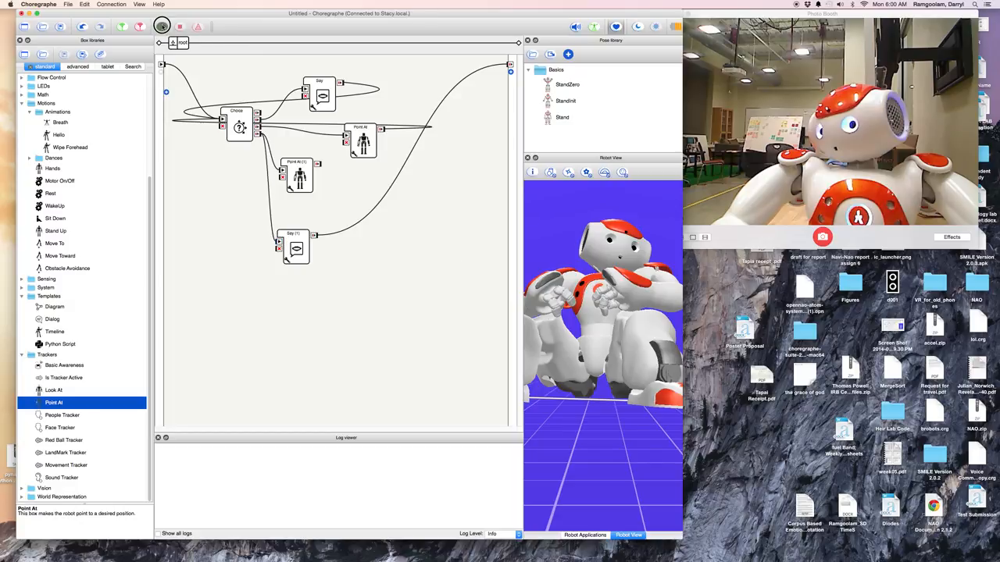
{"action": "left_click", "coordinate": [161, 25]}
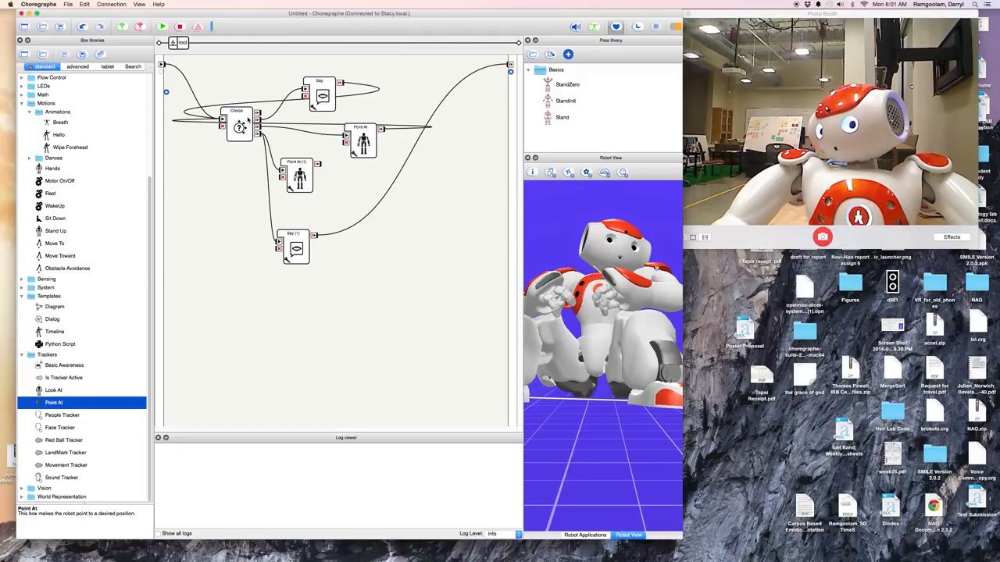
{"action": "mouse_move", "coordinate": [241, 128]}
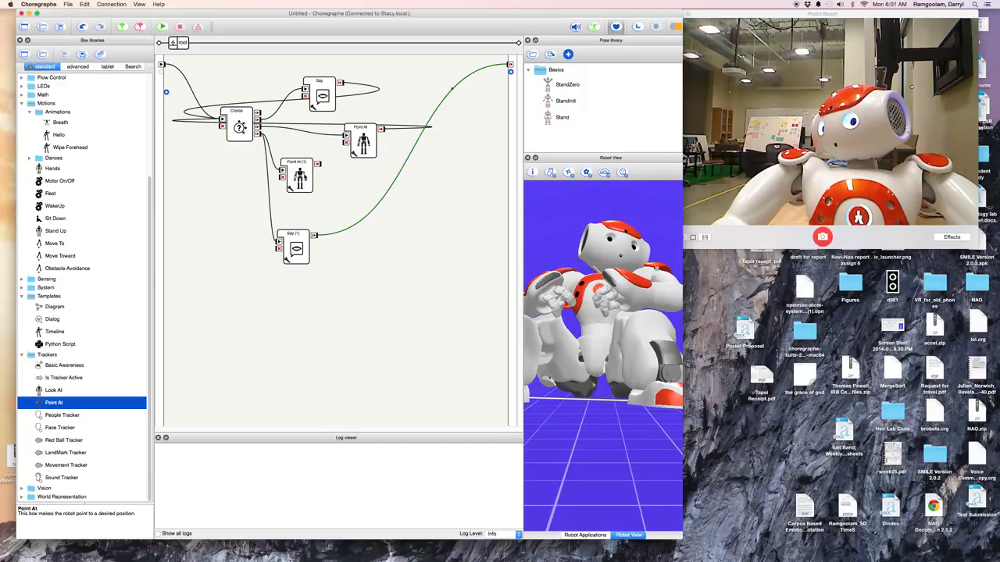
{"action": "mouse_move", "coordinate": [299, 176]}
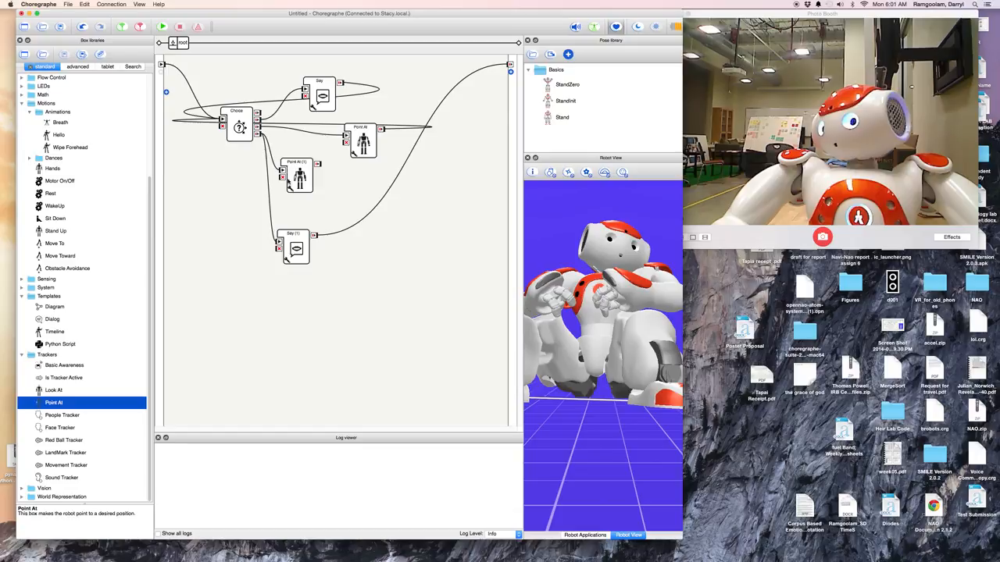
{"action": "mouse_move", "coordinate": [296, 248]}
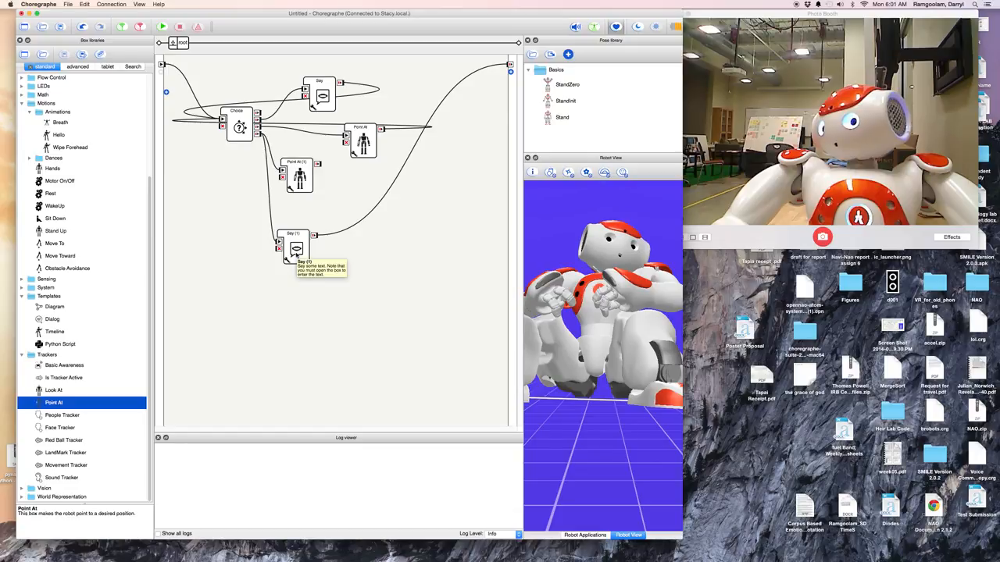